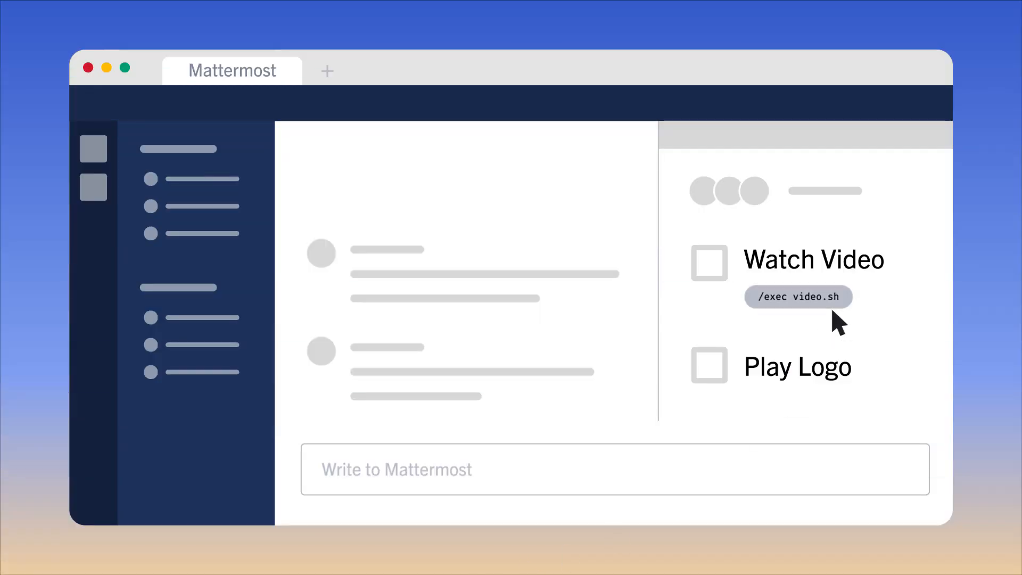
Go to the SSO area under User Authentication in the JumpCloud admin console.
left_click(708, 262)
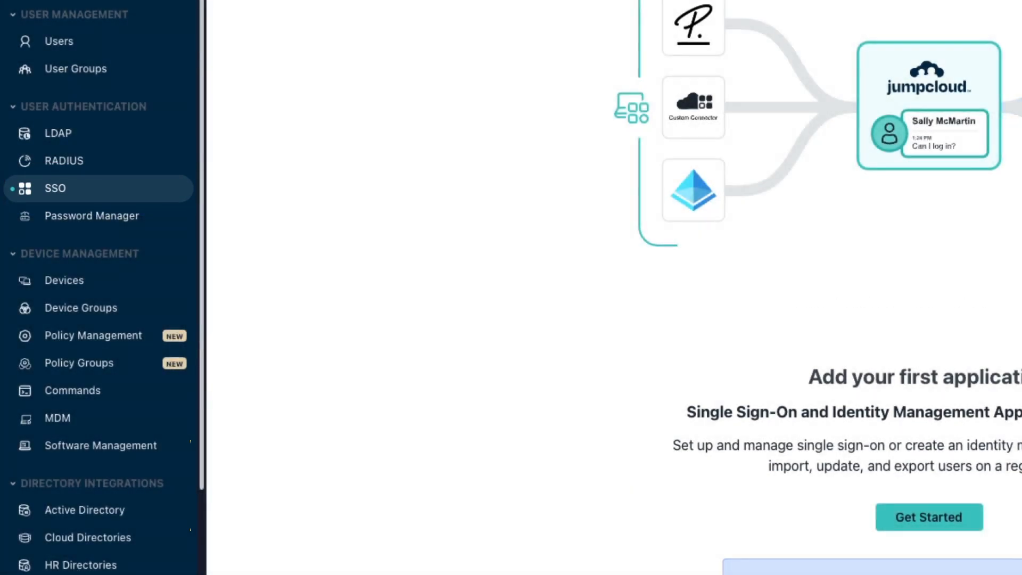
Start a new Custom SAML App via Get Started and begin its display label 'Mattermost'.
scroll("down", 3)
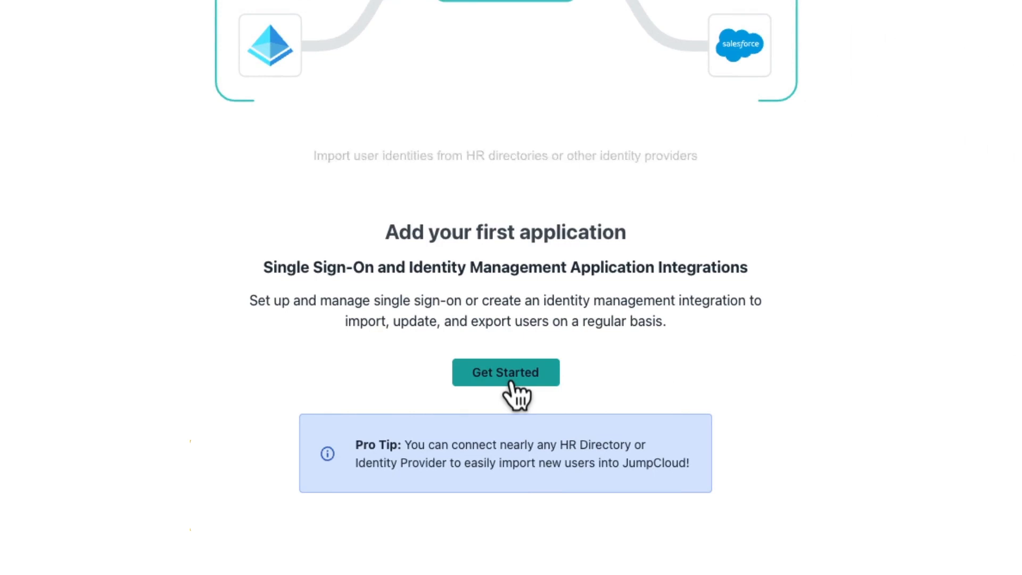
left_click(504, 373)
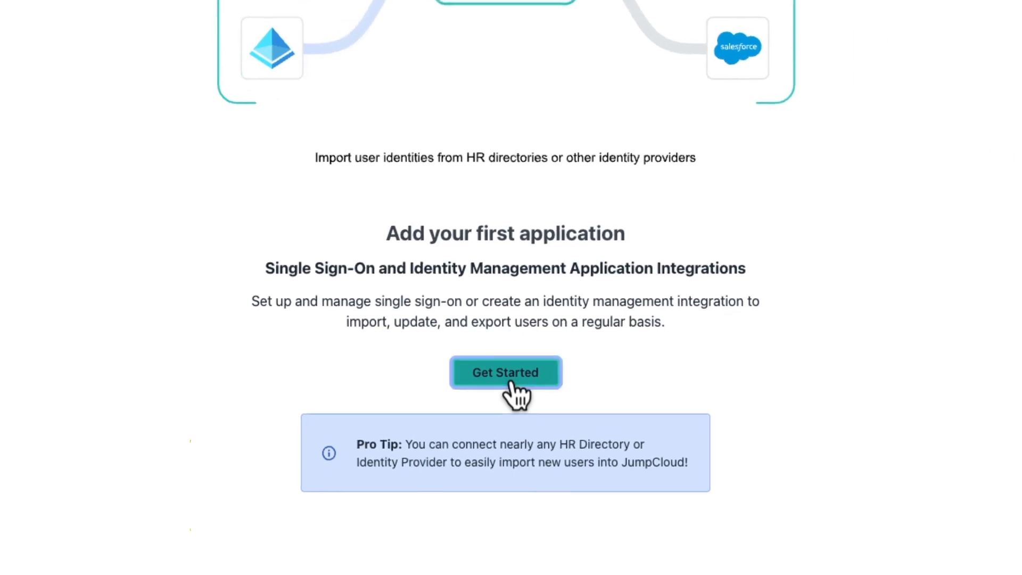
left_click(505, 373)
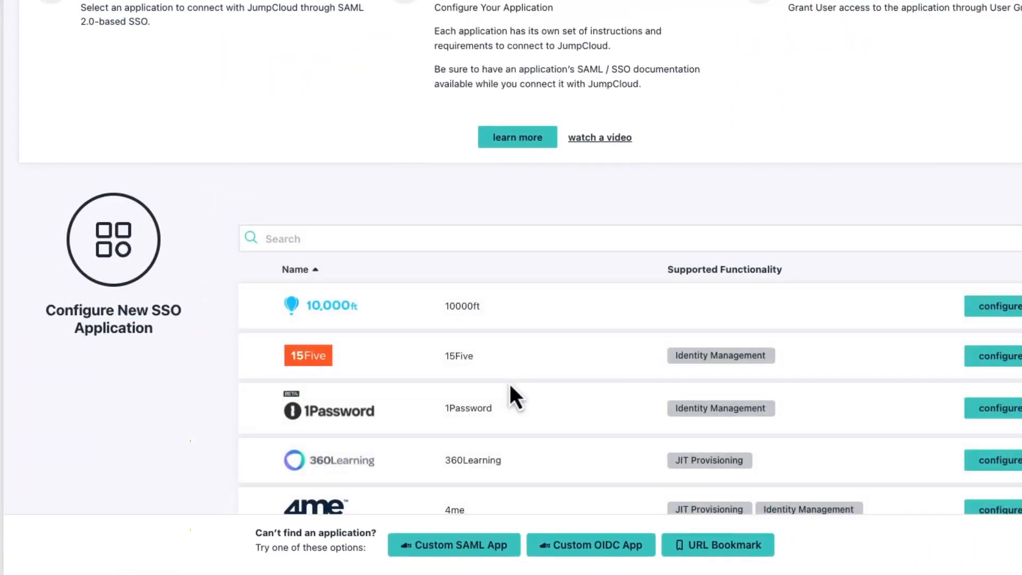
mouse_move(518, 417)
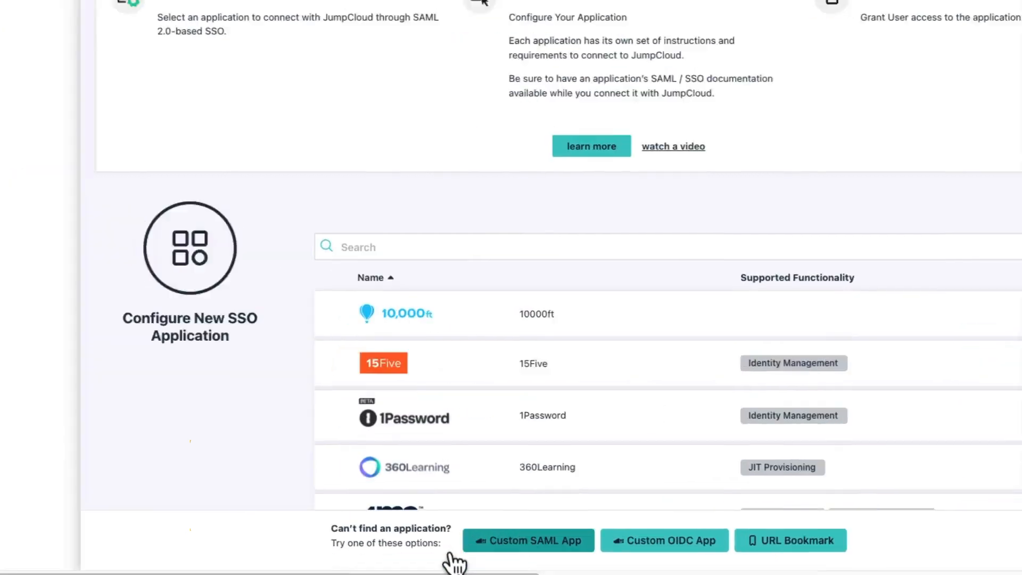
left_click(526, 540)
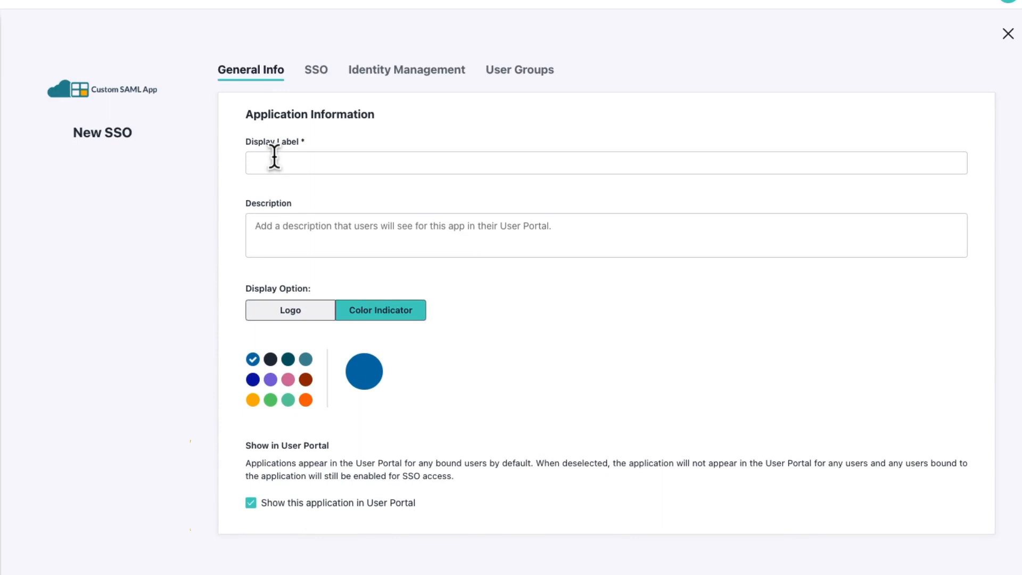
type("Mattermost")
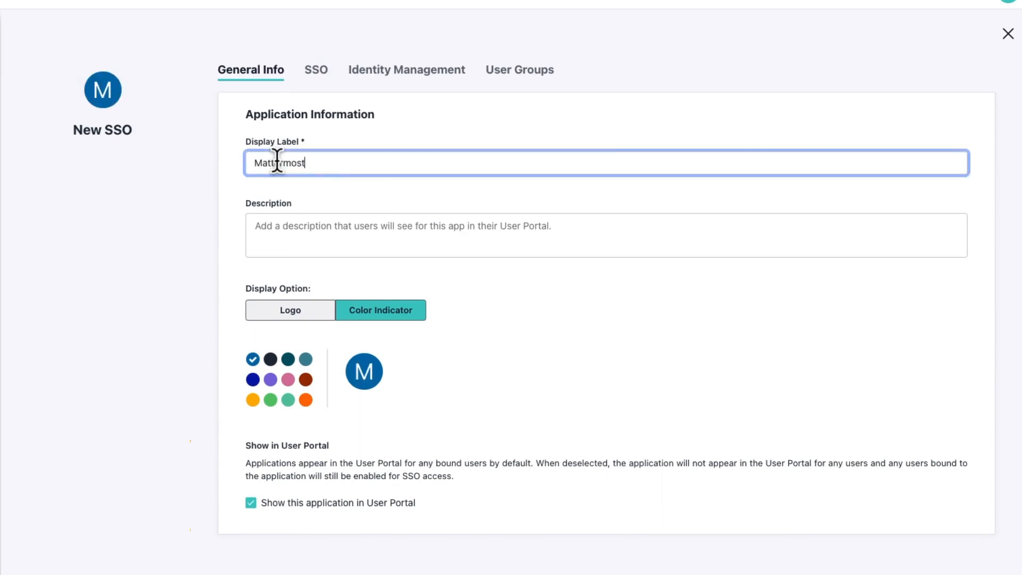
mouse_move(316, 70)
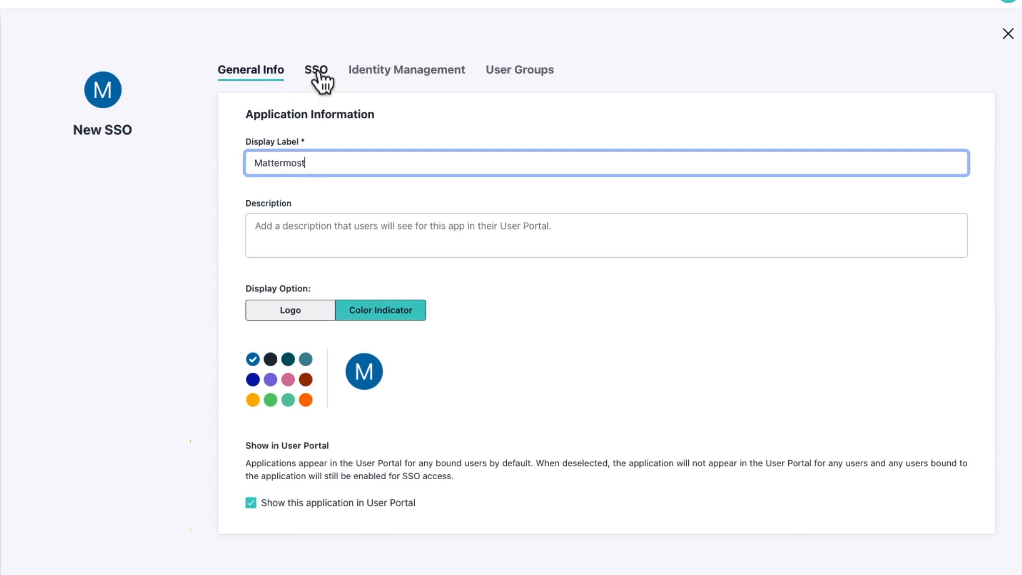
left_click(315, 70)
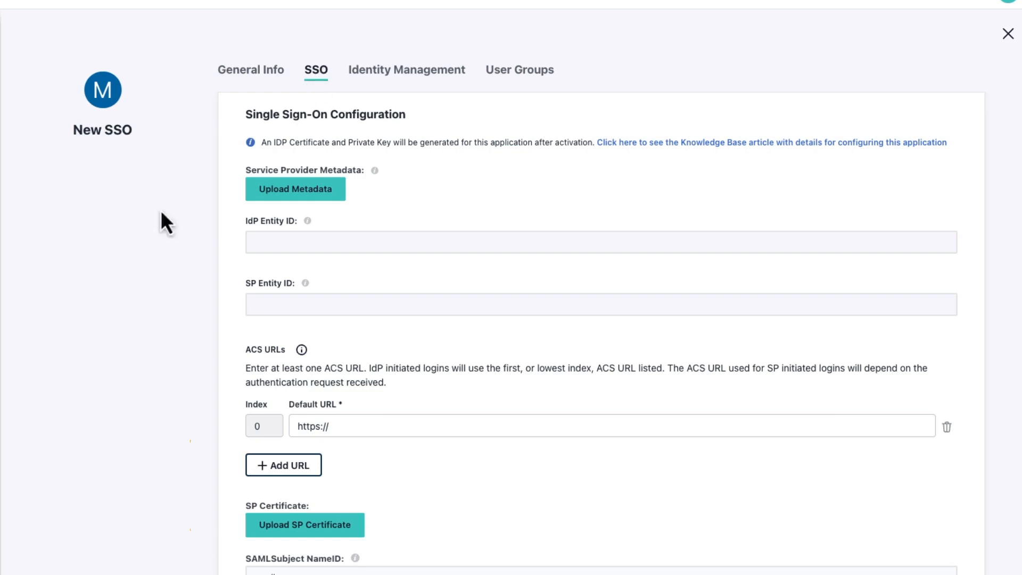
mouse_move(224, 262)
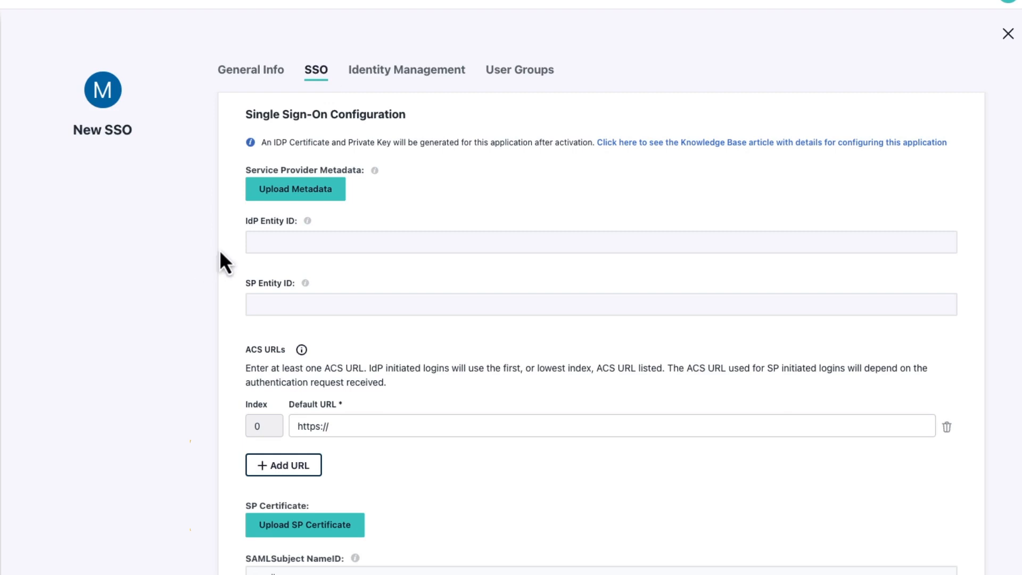
scroll("down", 3)
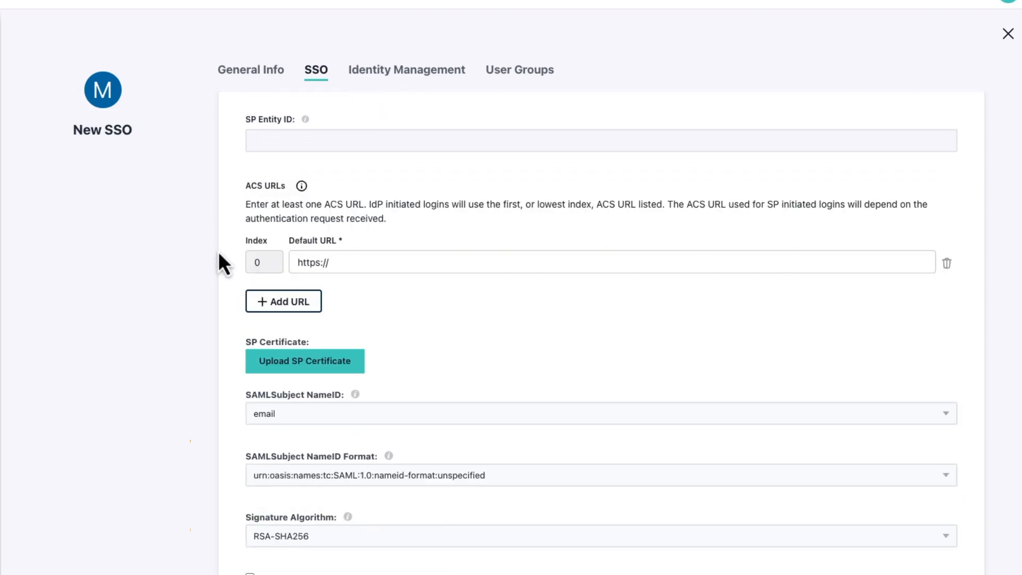
scroll("down", 3)
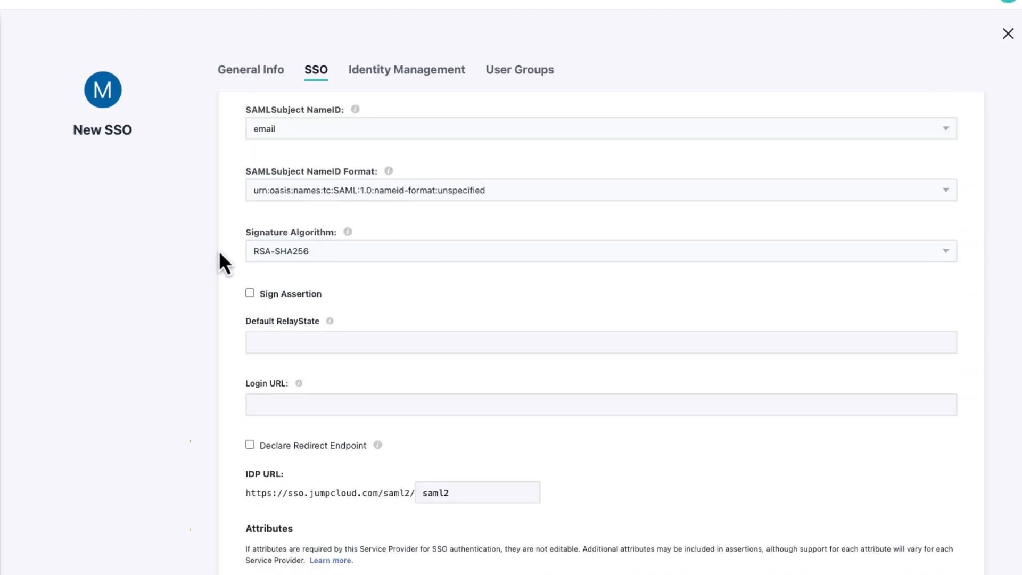
scroll("down", 3)
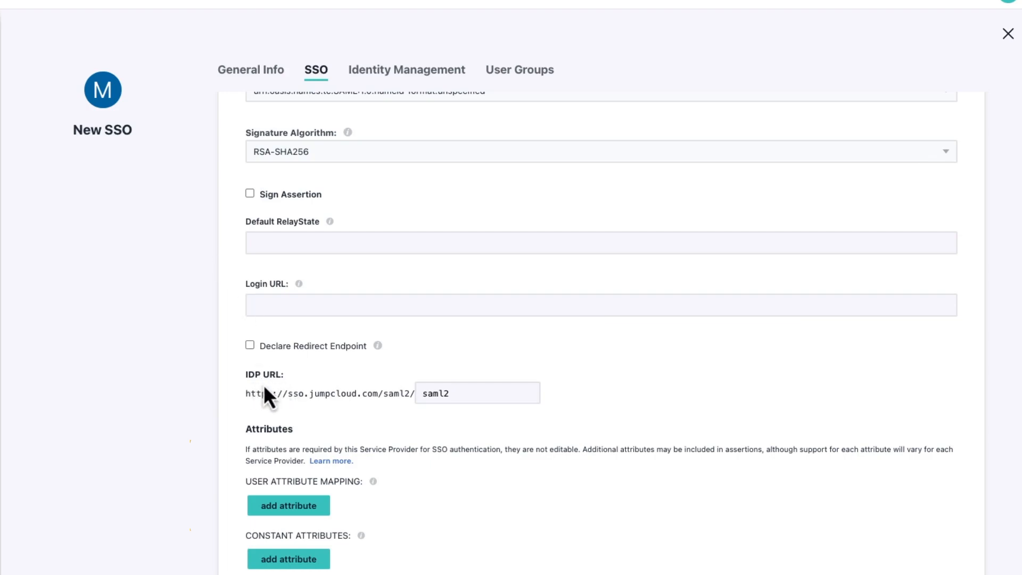
double_click(256, 393)
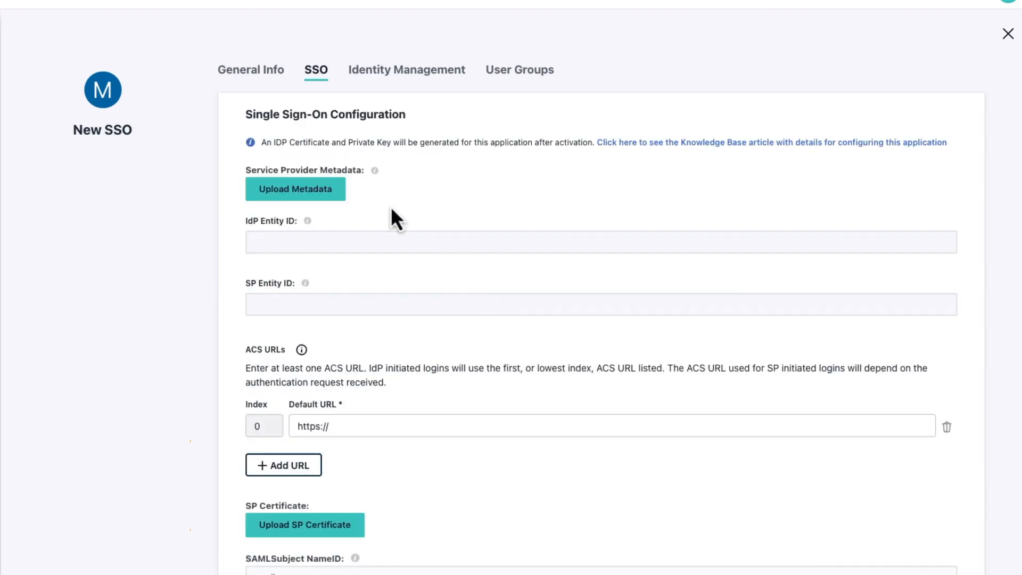
type("https://sso.jumpcloud.com/saml2/")
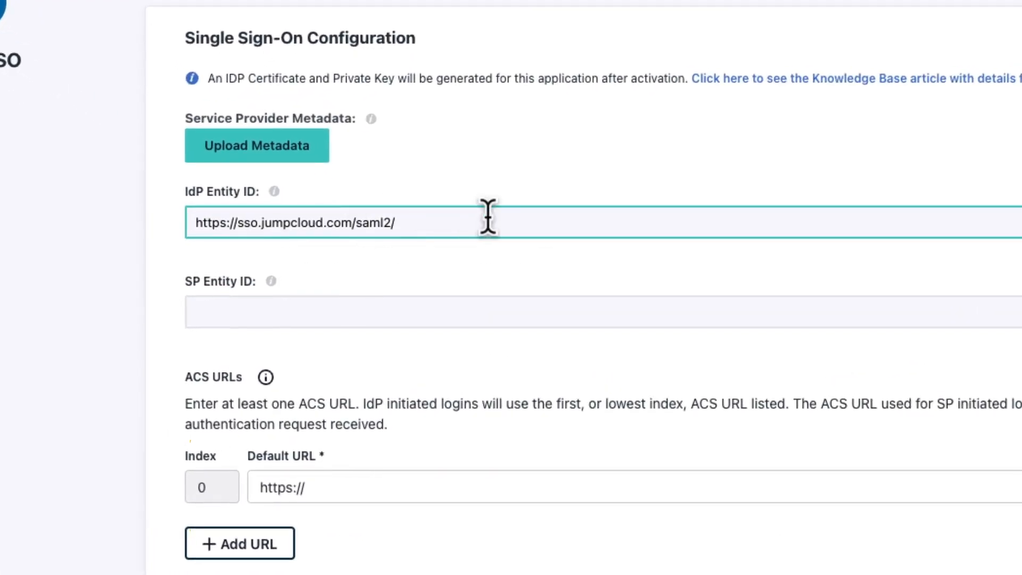
type("saml2")
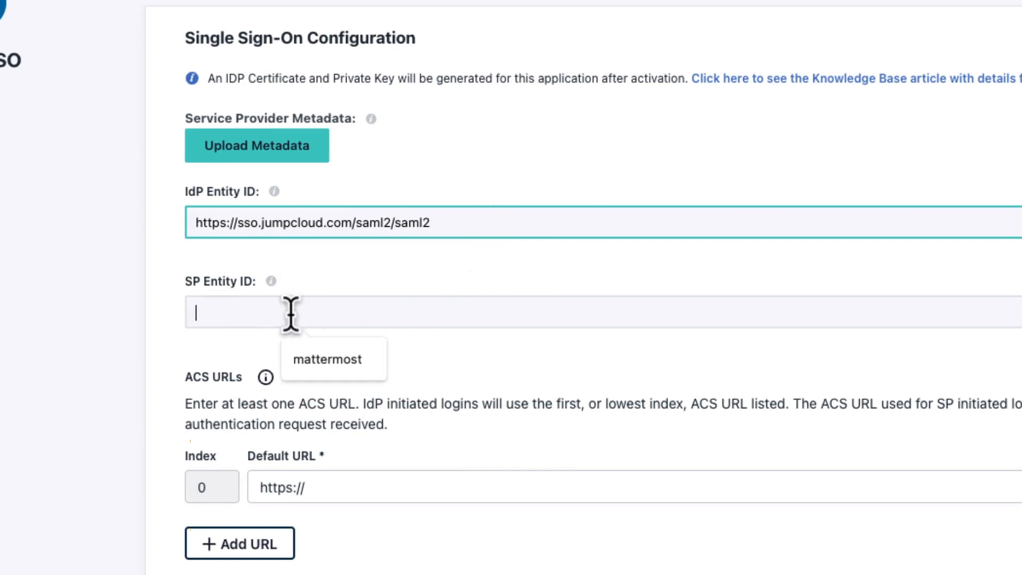
Set SP Entity ID to mattermost and the ACS URL to the server's /login/sso/saml address.
left_click(329, 359)
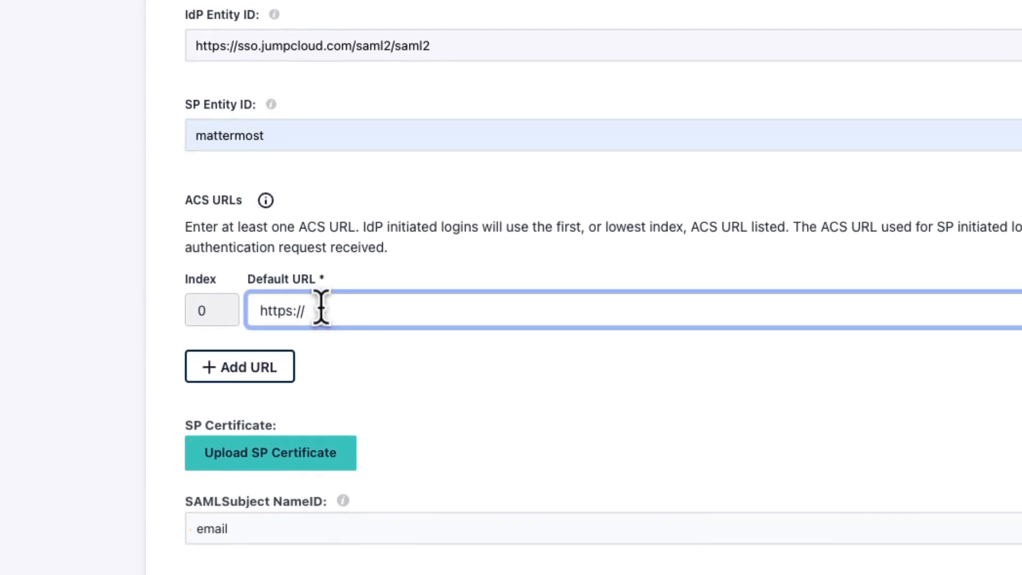
type("http")
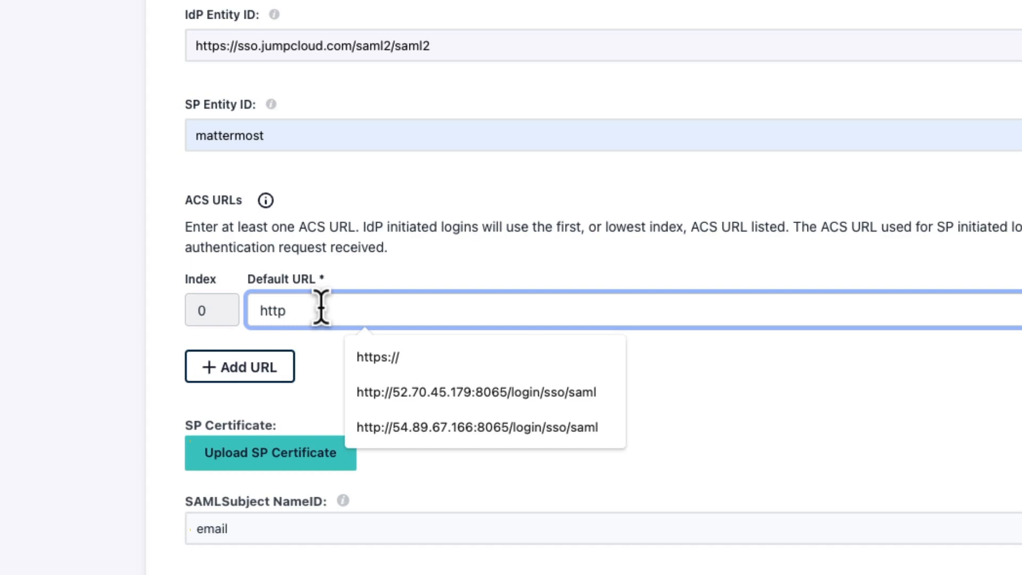
left_click(477, 392)
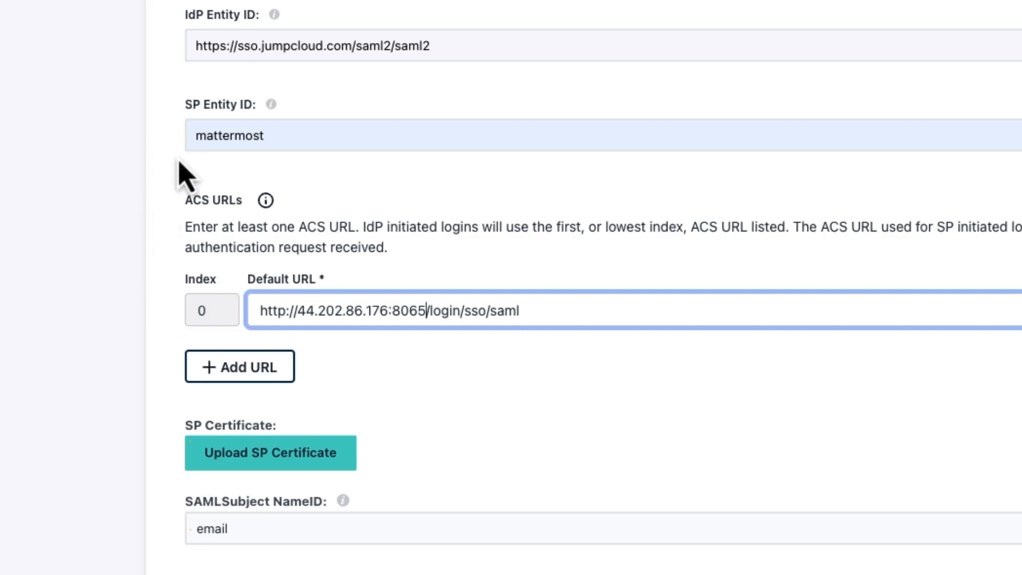
scroll("down", 3)
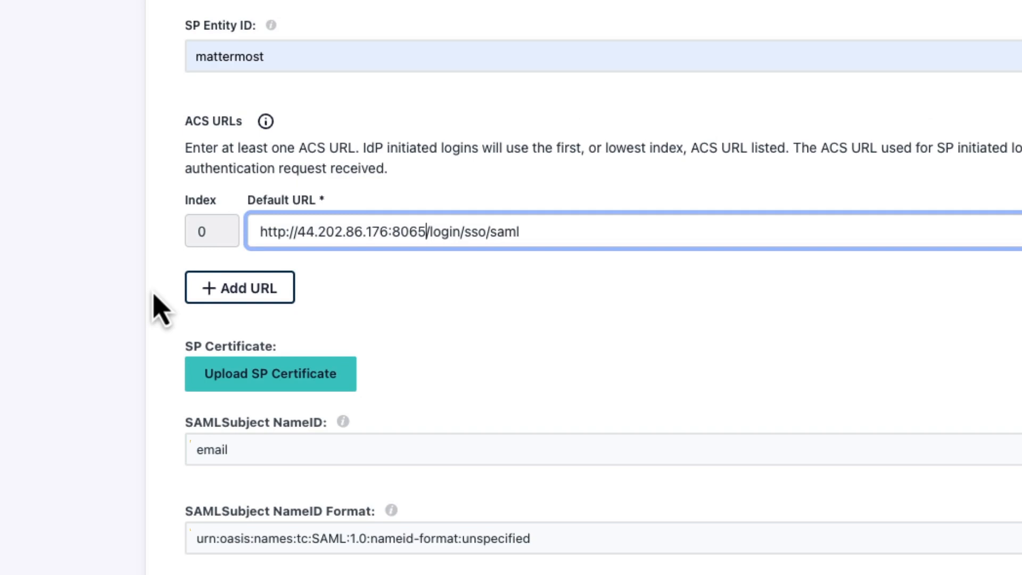
scroll("down", 3)
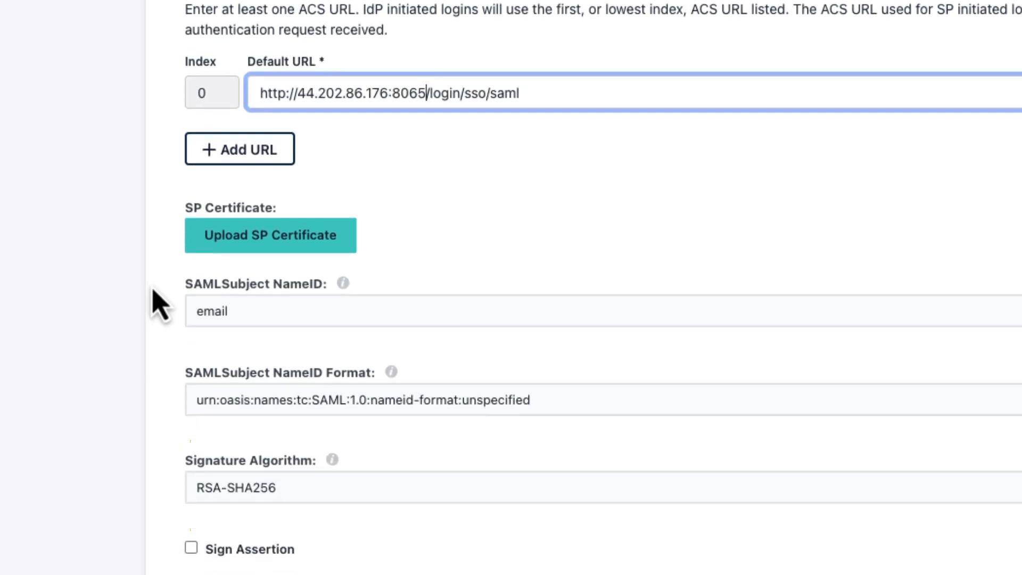
scroll("down", 3)
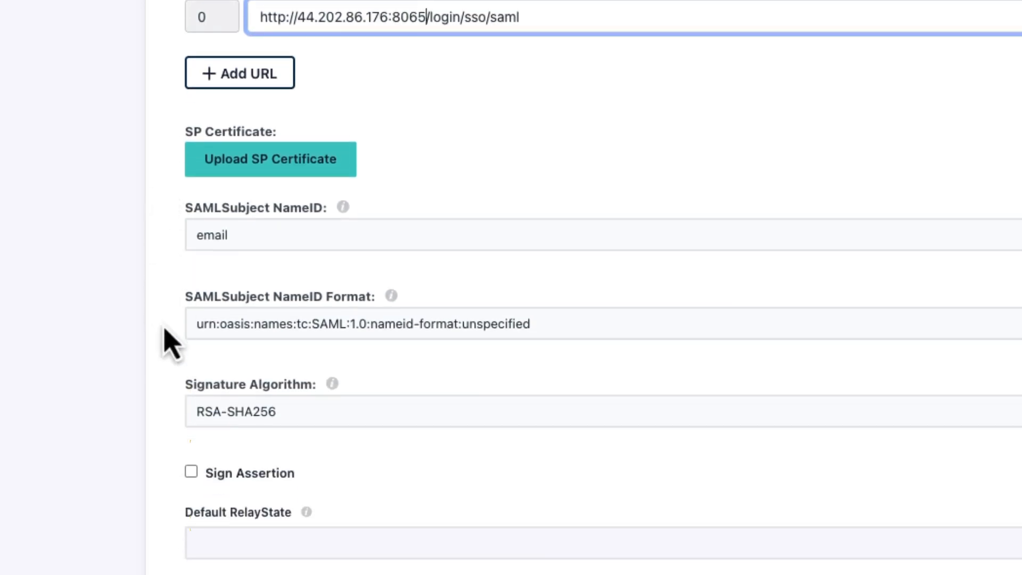
scroll("down", 3)
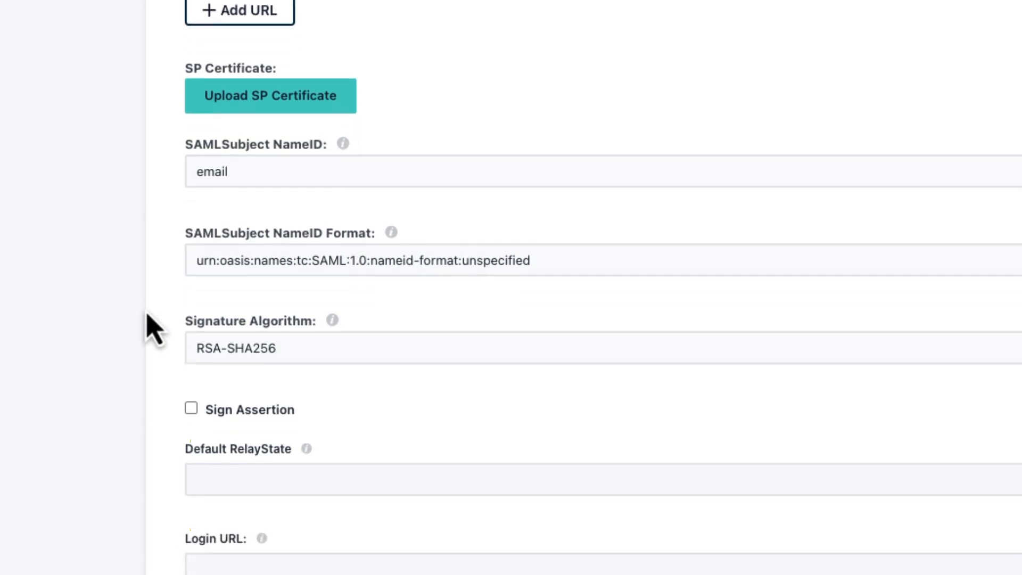
scroll("down", 3)
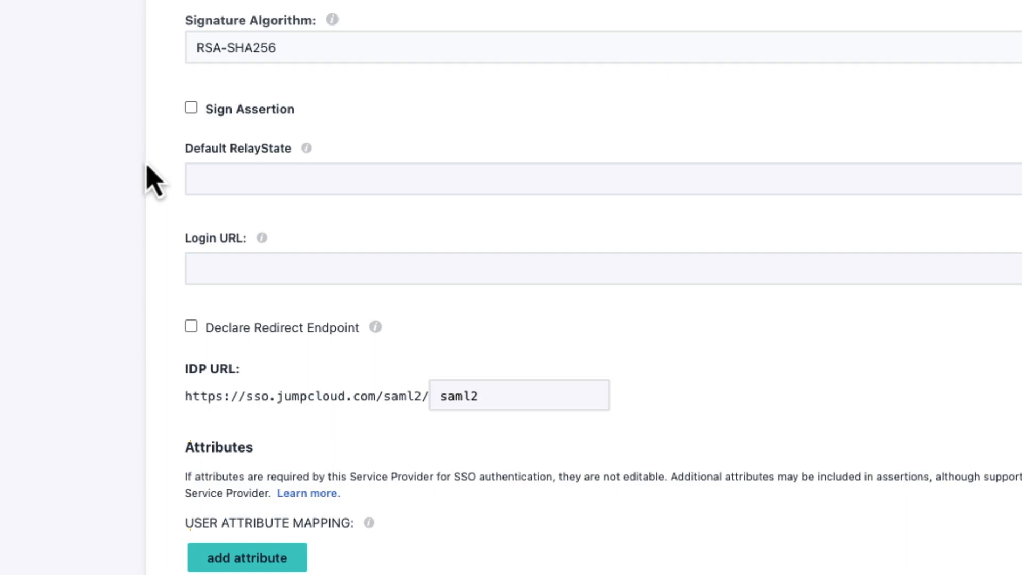
mouse_move(174, 147)
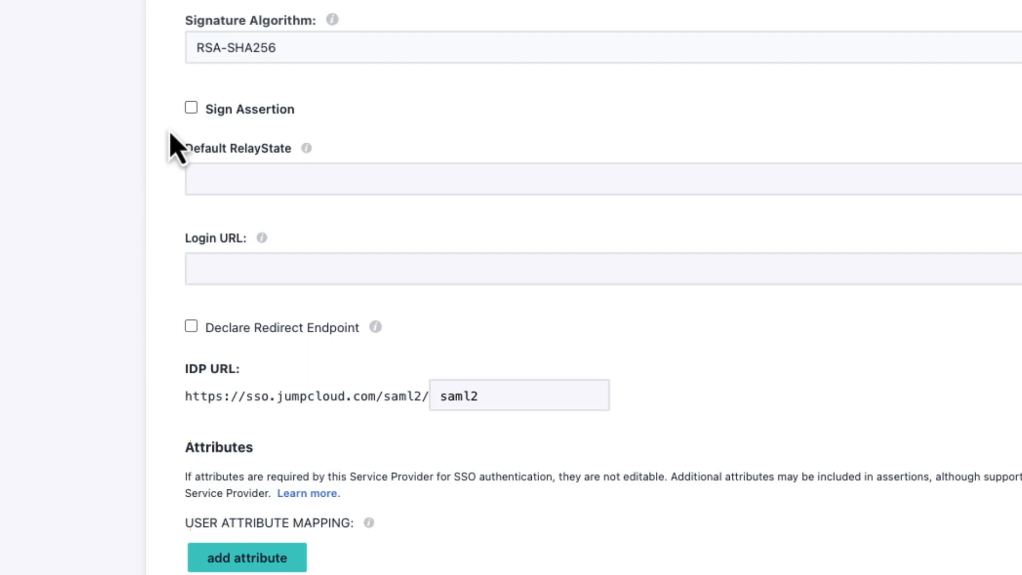
mouse_move(156, 209)
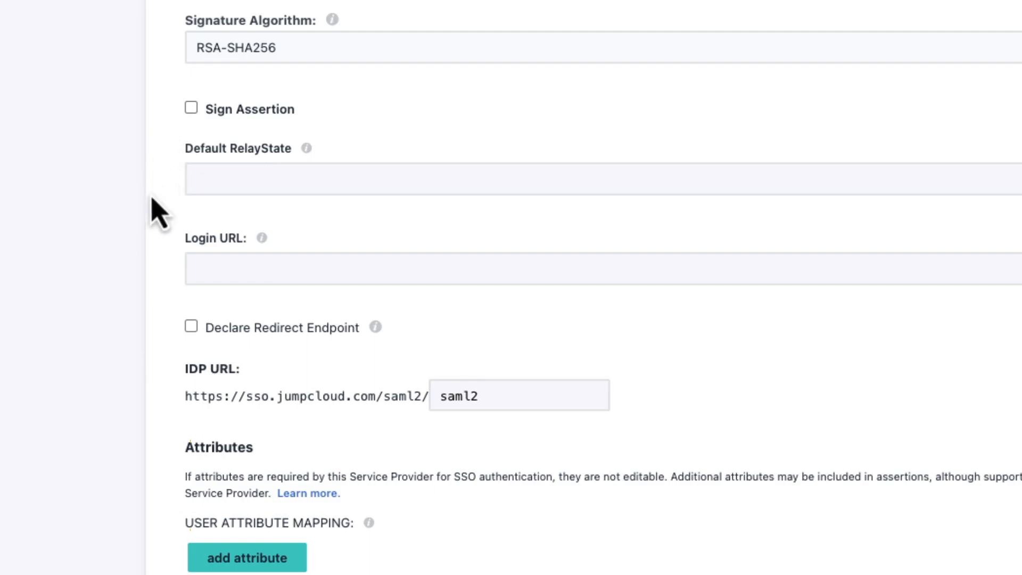
mouse_move(194, 137)
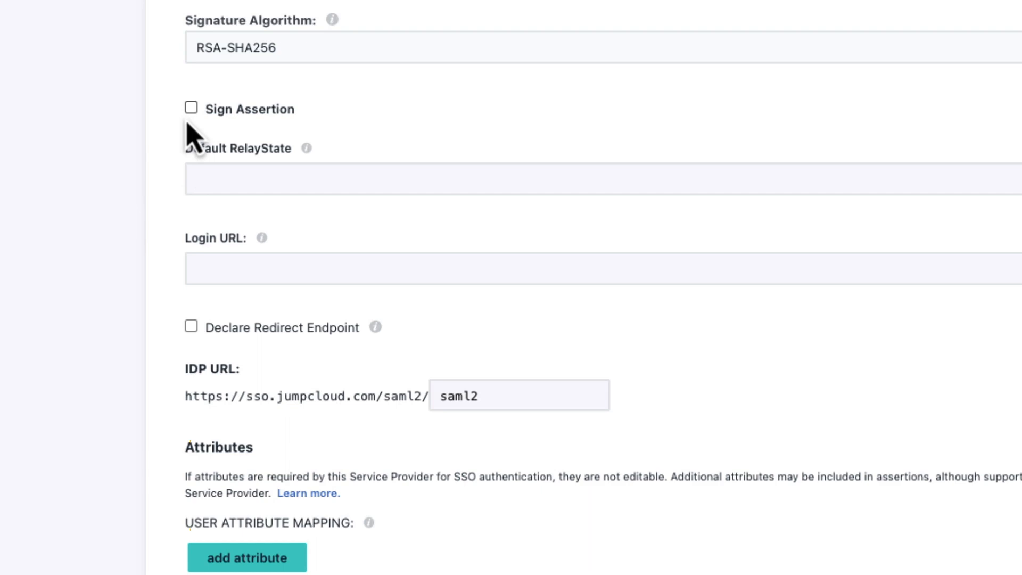
scroll("down", 3)
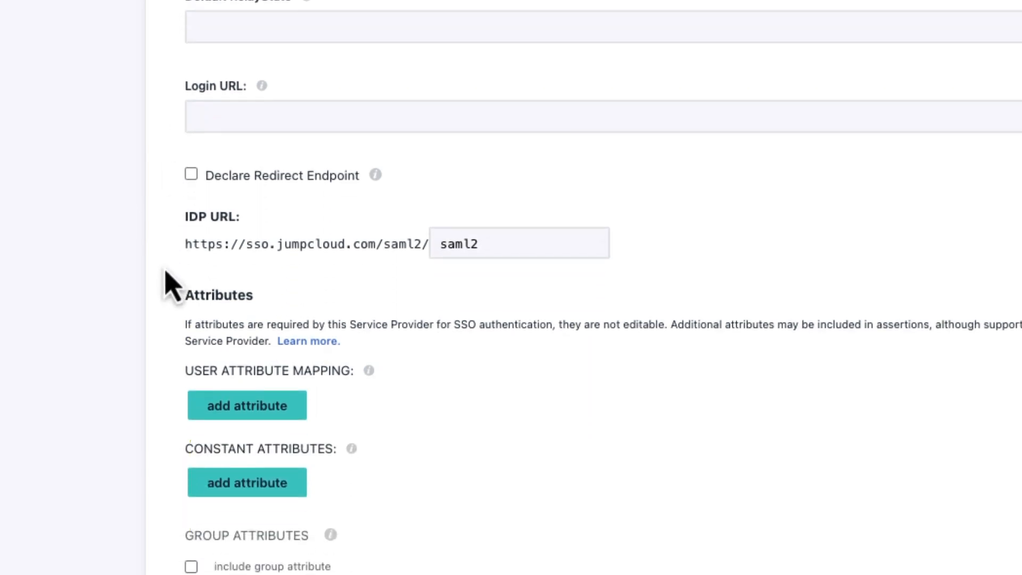
Add attribute mappings email→email and username→username to the JumpCloud attributes.
scroll("down", 3)
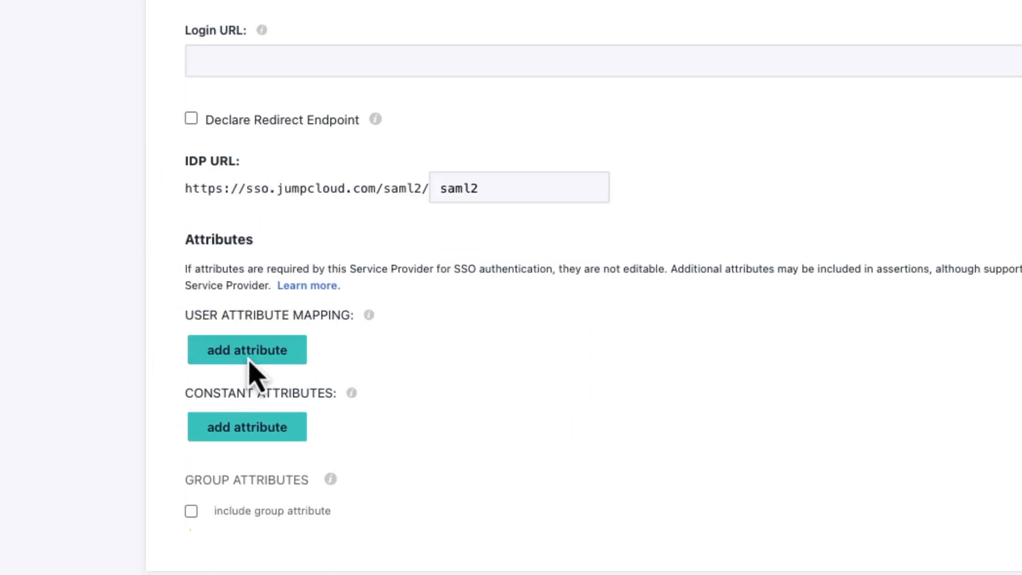
left_click(246, 349)
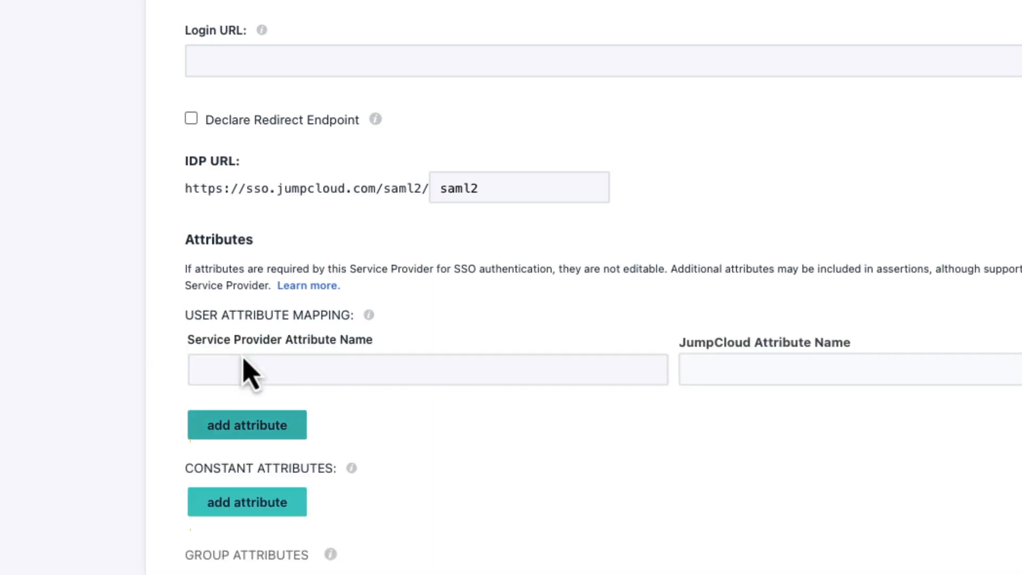
type("email")
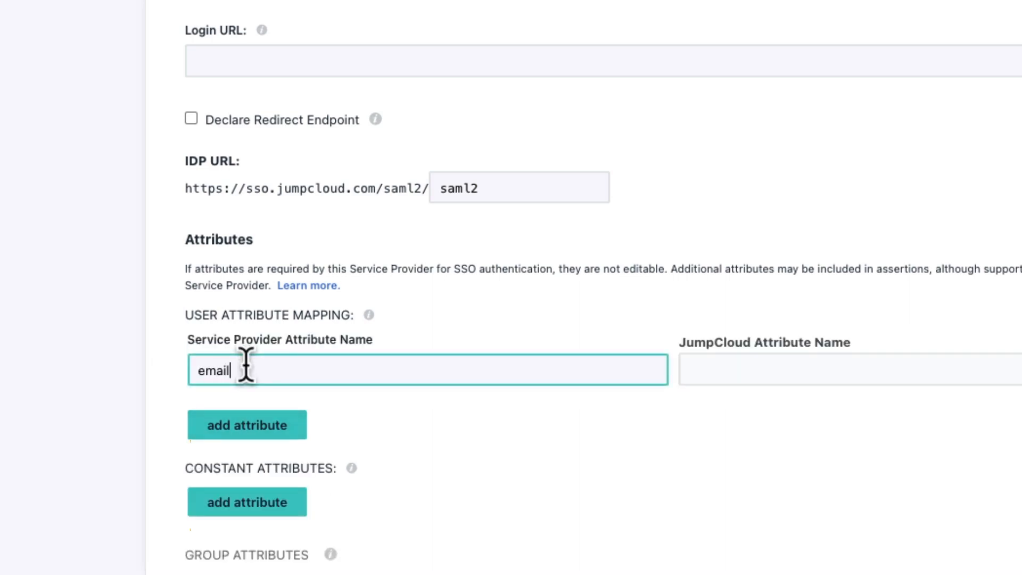
left_click(847, 369)
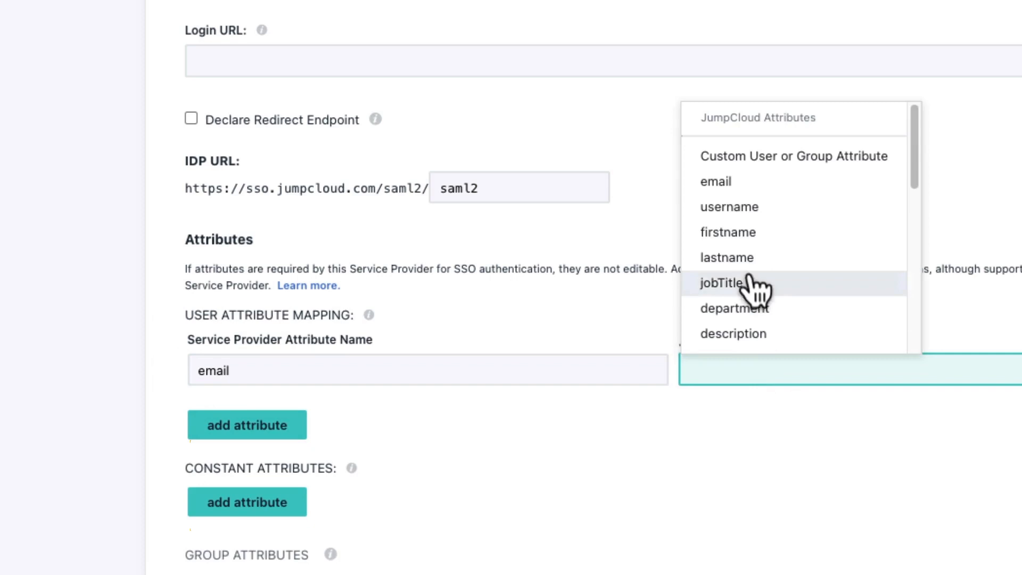
left_click(715, 181)
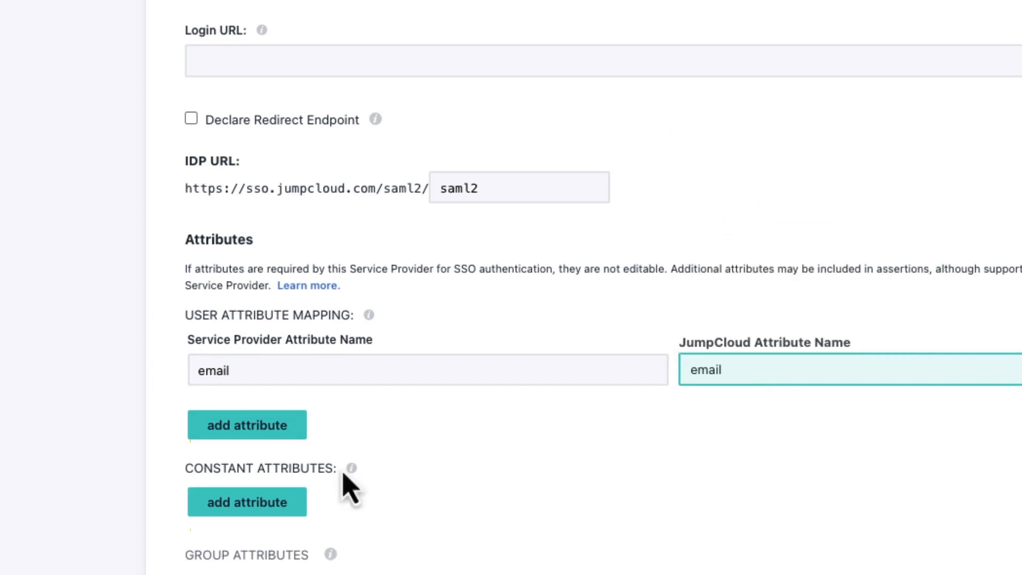
left_click(246, 425)
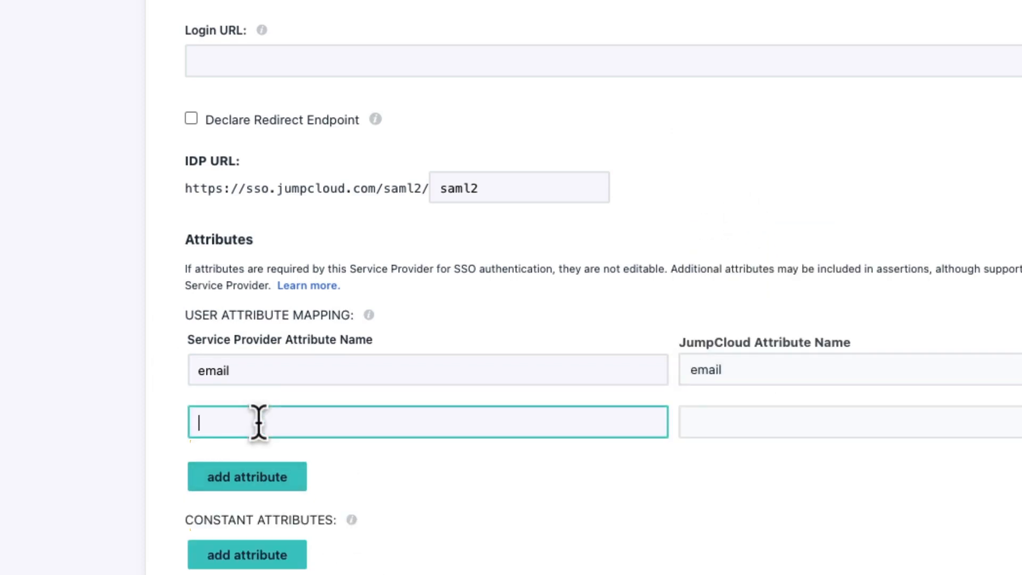
type("username")
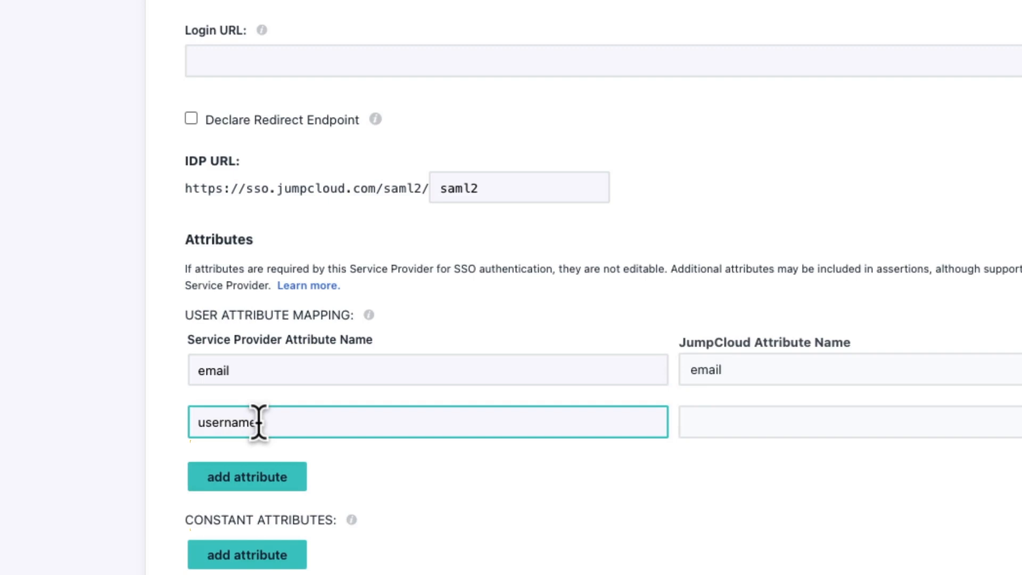
left_click(847, 422)
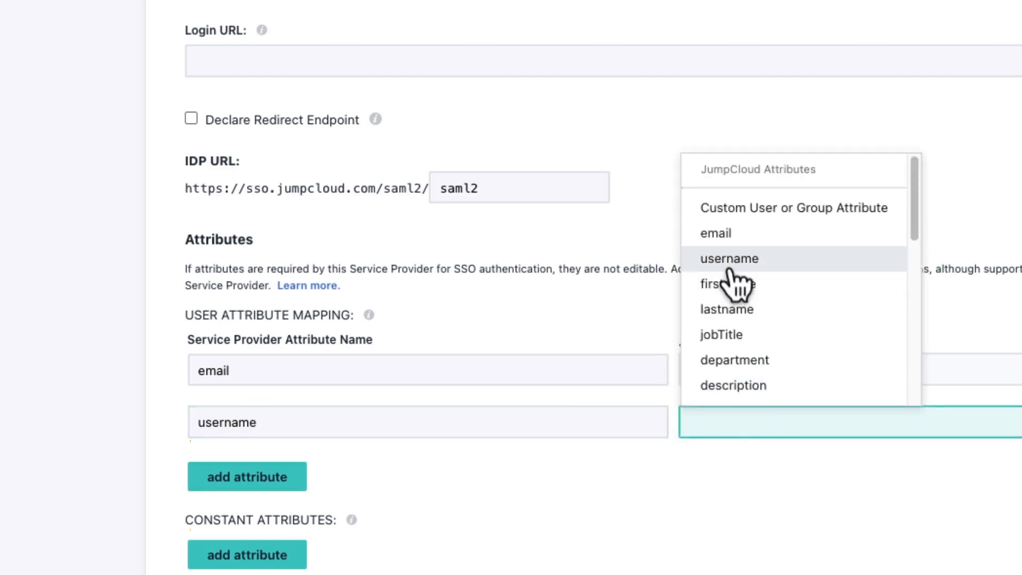
left_click(728, 257)
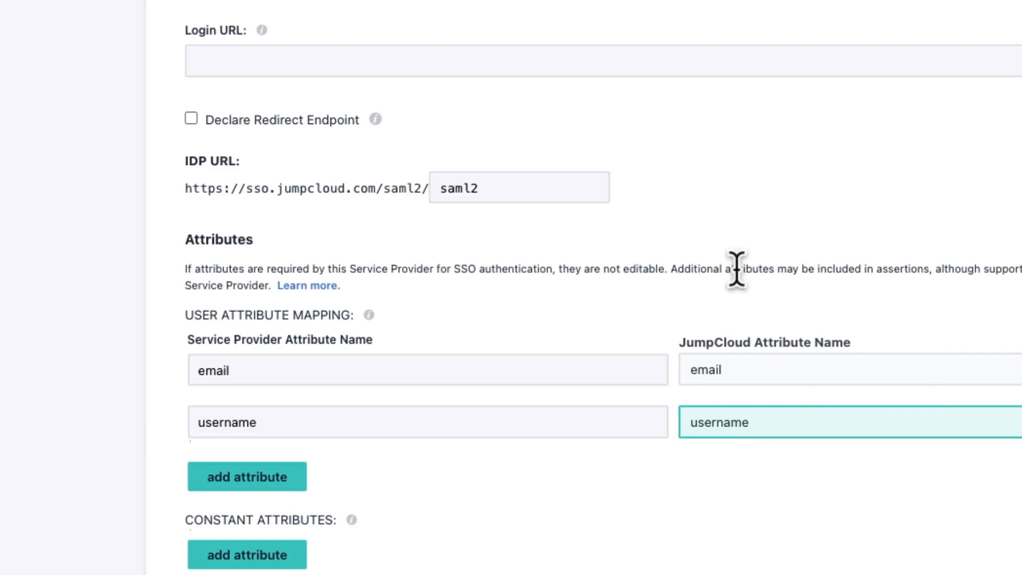
scroll("down", 3)
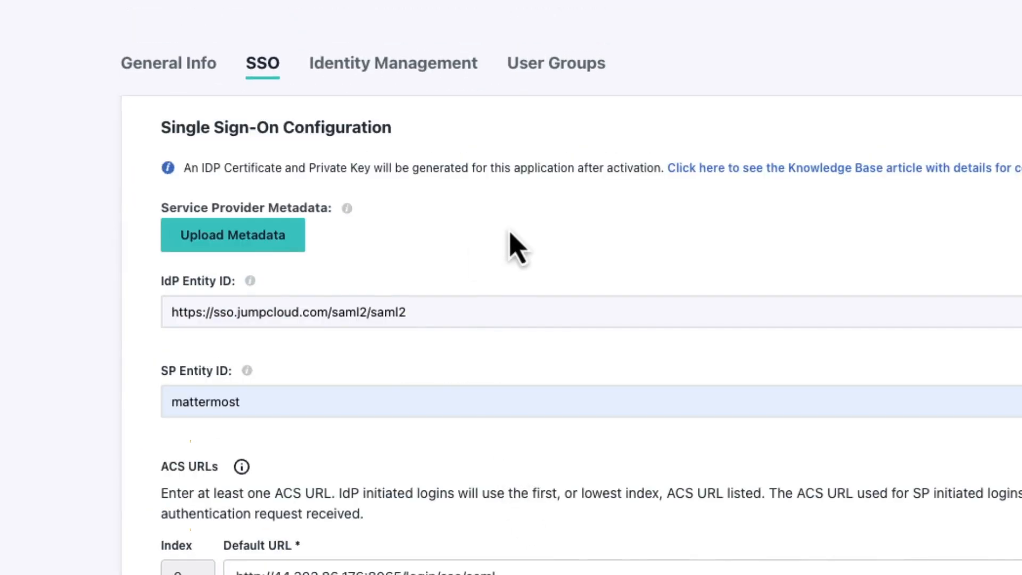
mouse_move(556, 71)
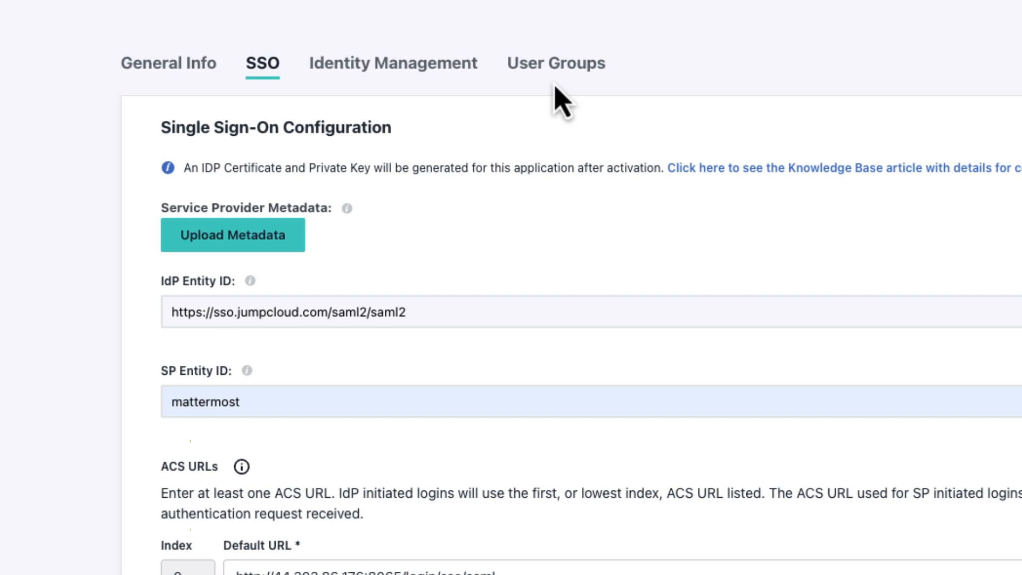
Bind the MattermostUsers group, activate the app, confirm, and reopen Mattermost's settings.
left_click(555, 63)
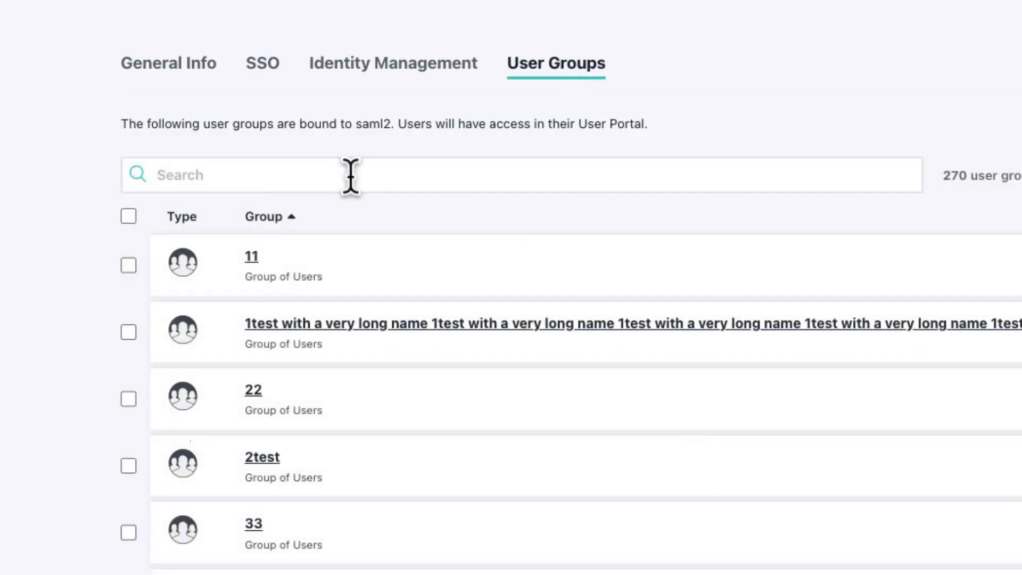
type("Mat")
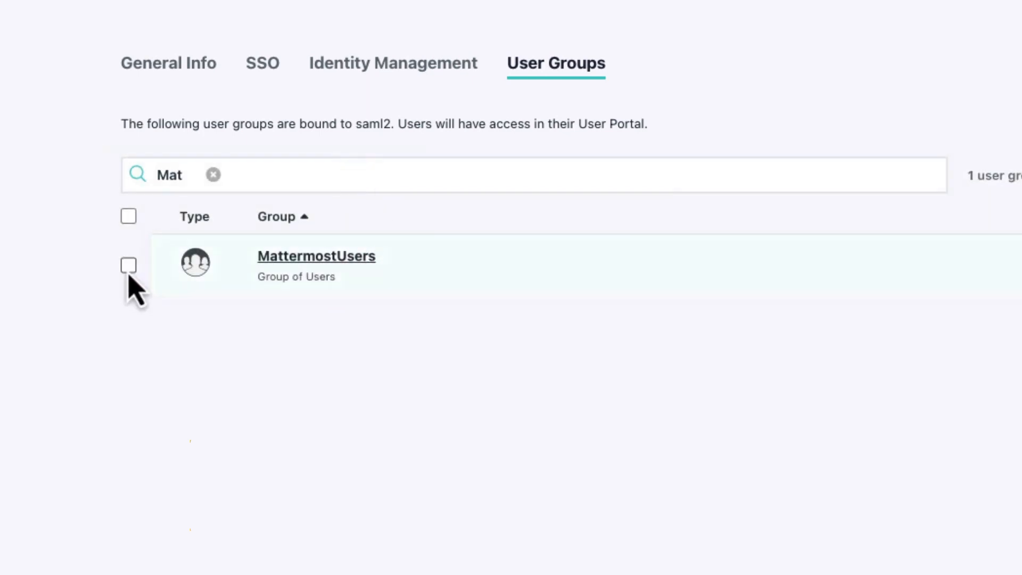
left_click(128, 265)
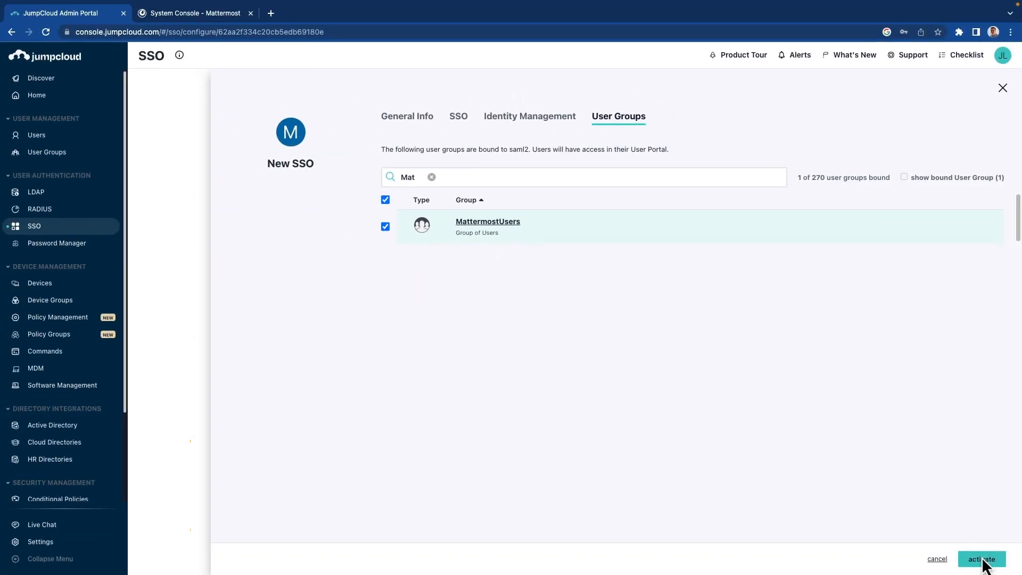
left_click(981, 558)
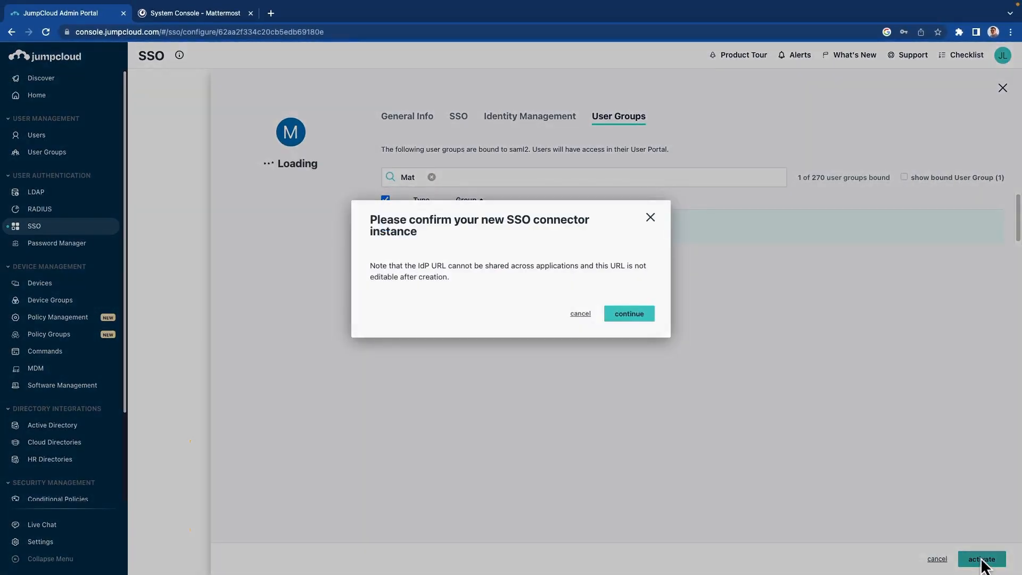
mouse_move(628, 313)
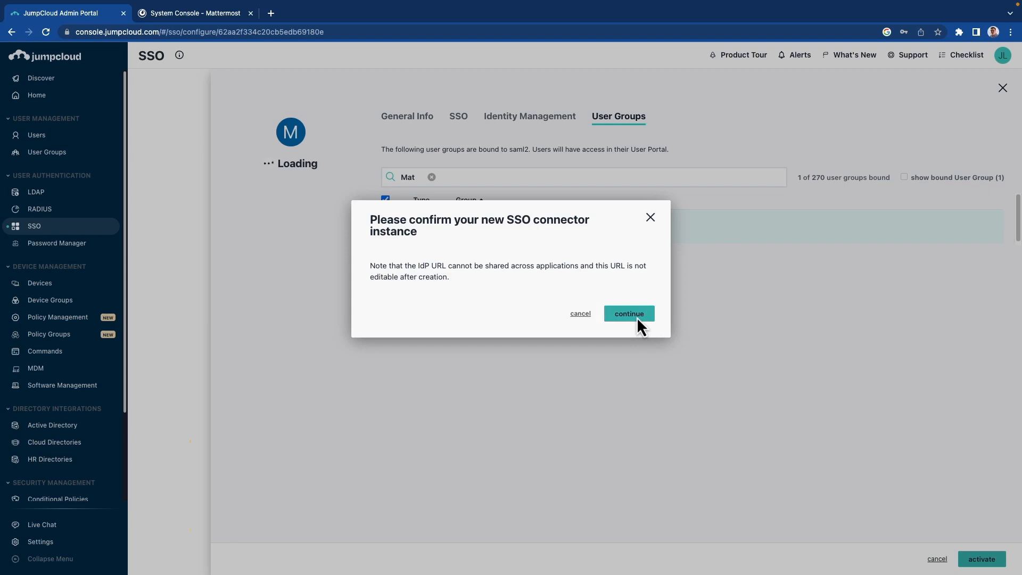
left_click(628, 313)
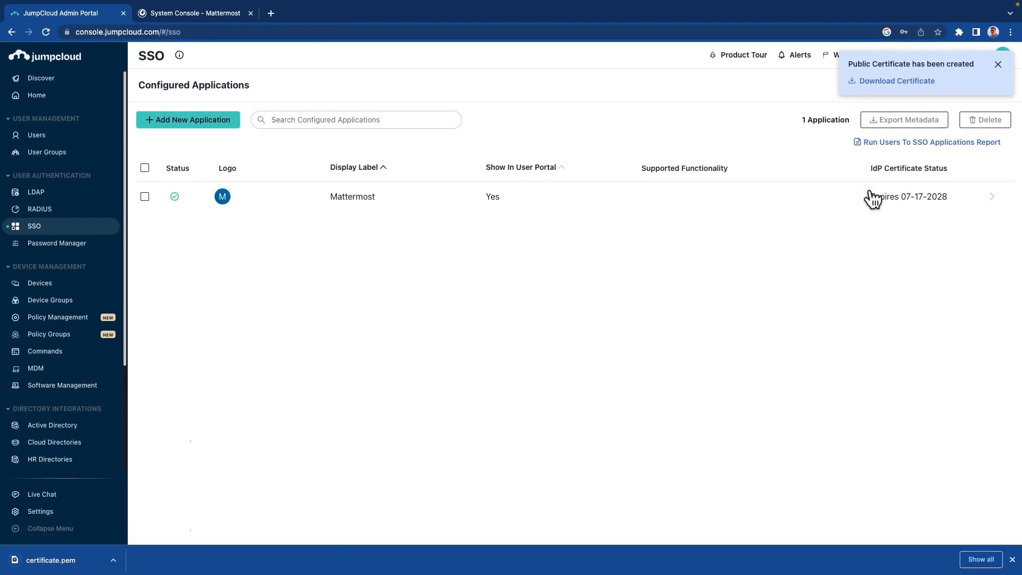
mouse_move(881, 229)
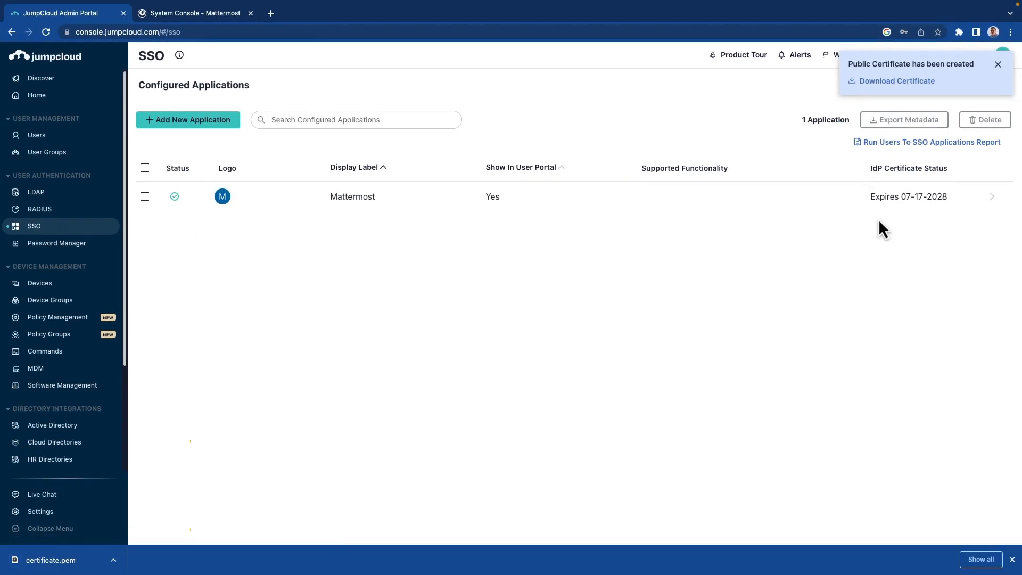
mouse_move(865, 254)
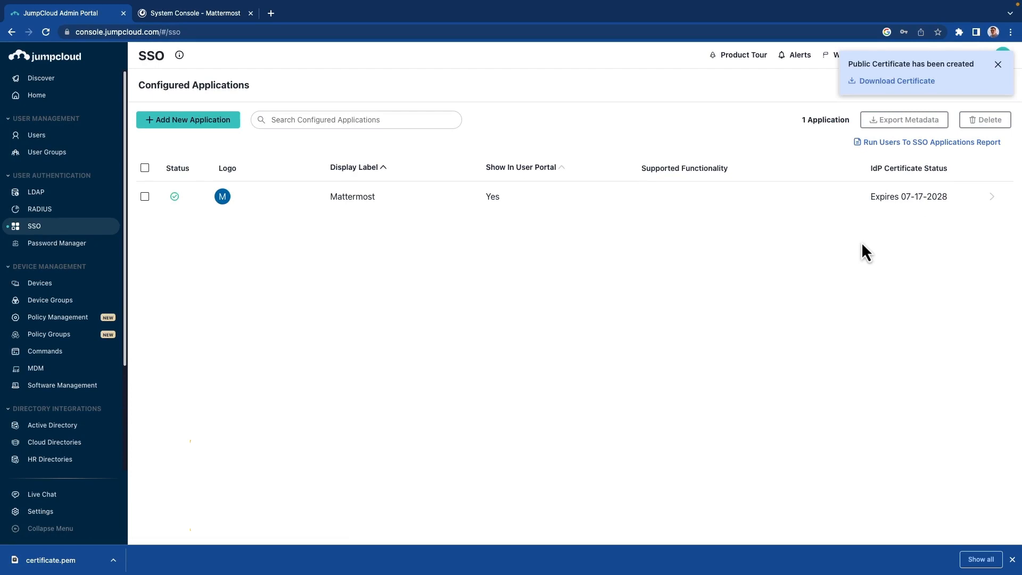
mouse_move(838, 257)
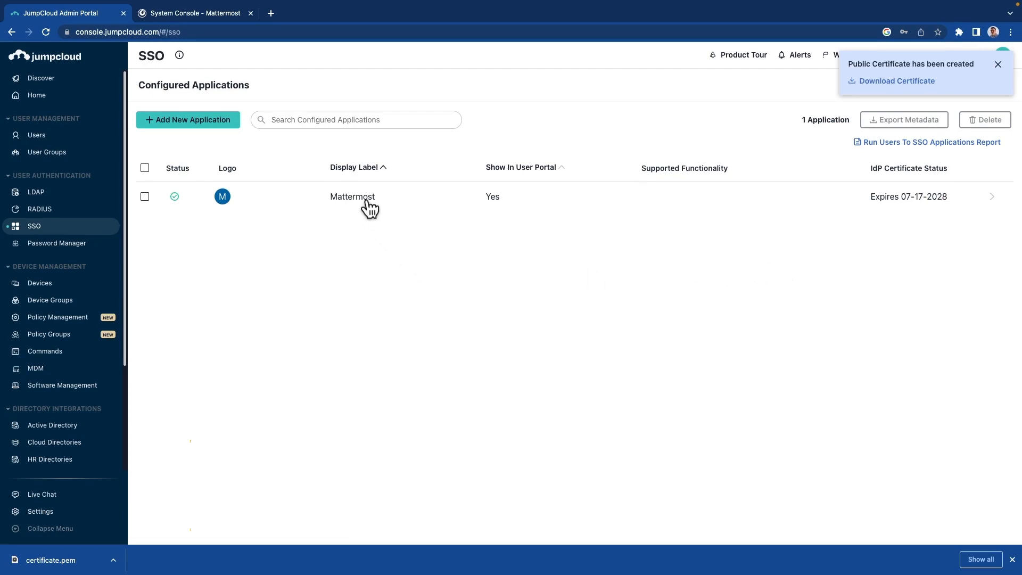
mouse_move(368, 202)
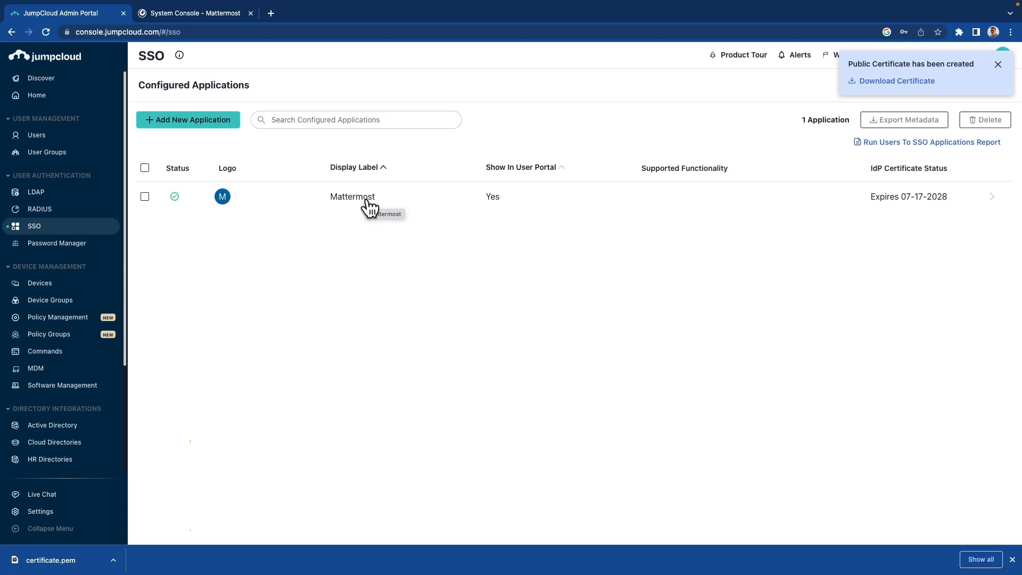
left_click(352, 196)
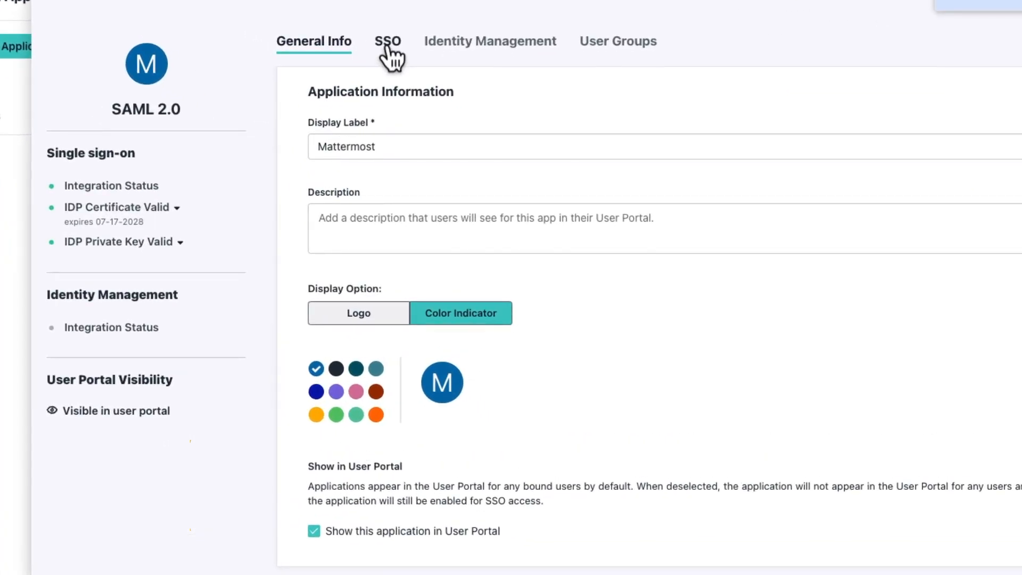
Copy the app's JumpCloud metadata URL and switch to the Mattermost System Console.
left_click(387, 41)
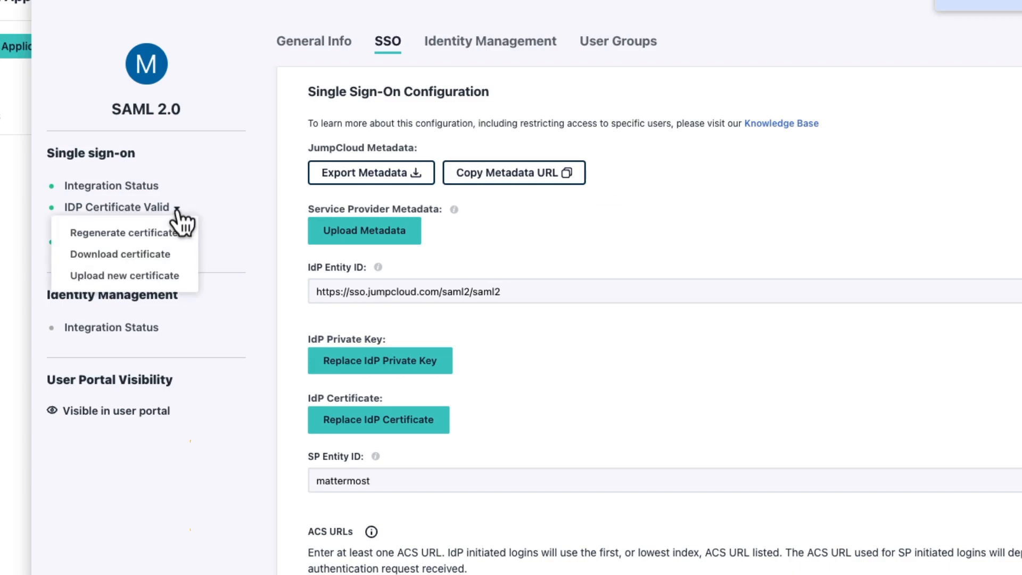
mouse_move(253, 210)
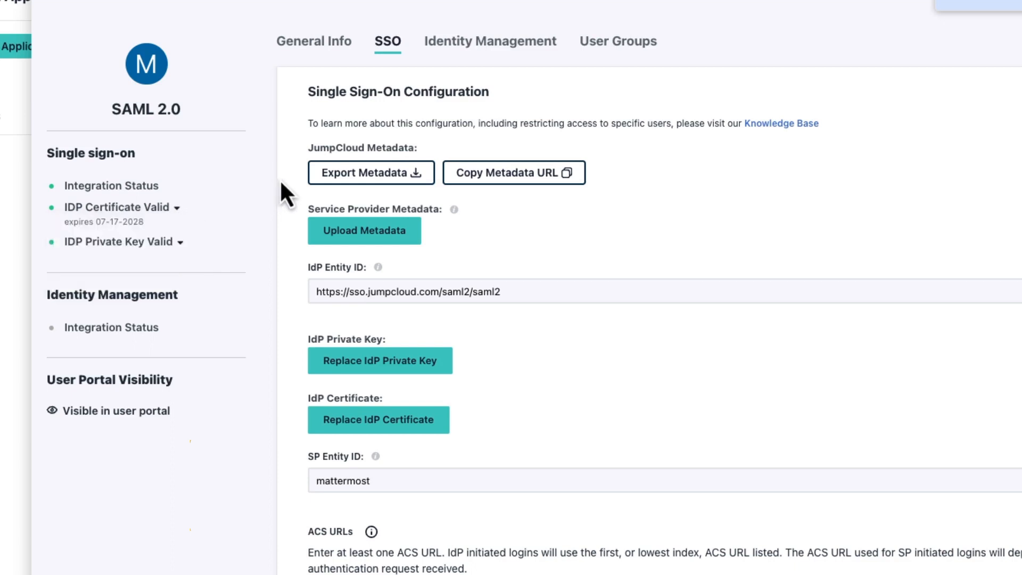
left_click(513, 172)
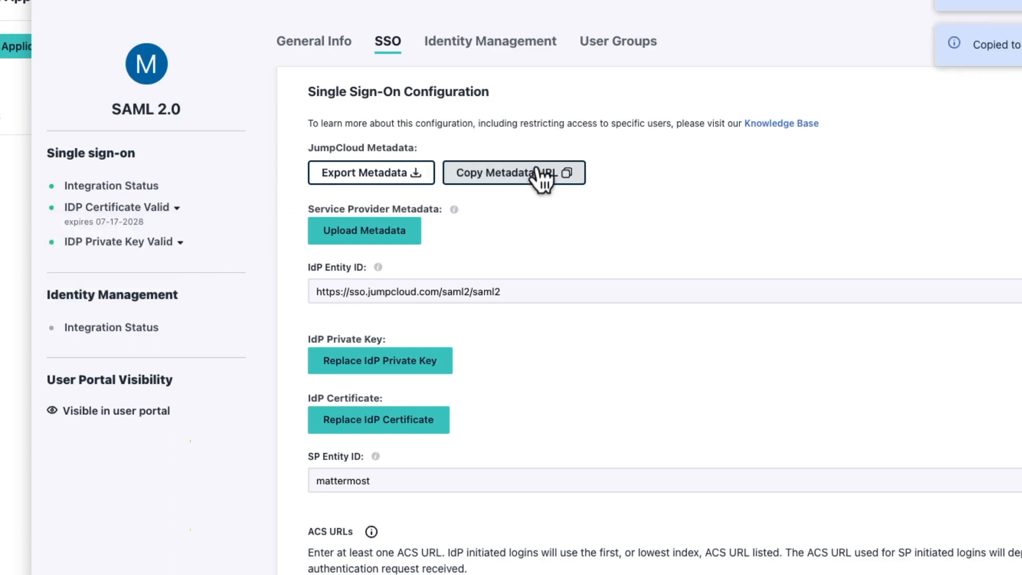
mouse_move(513, 172)
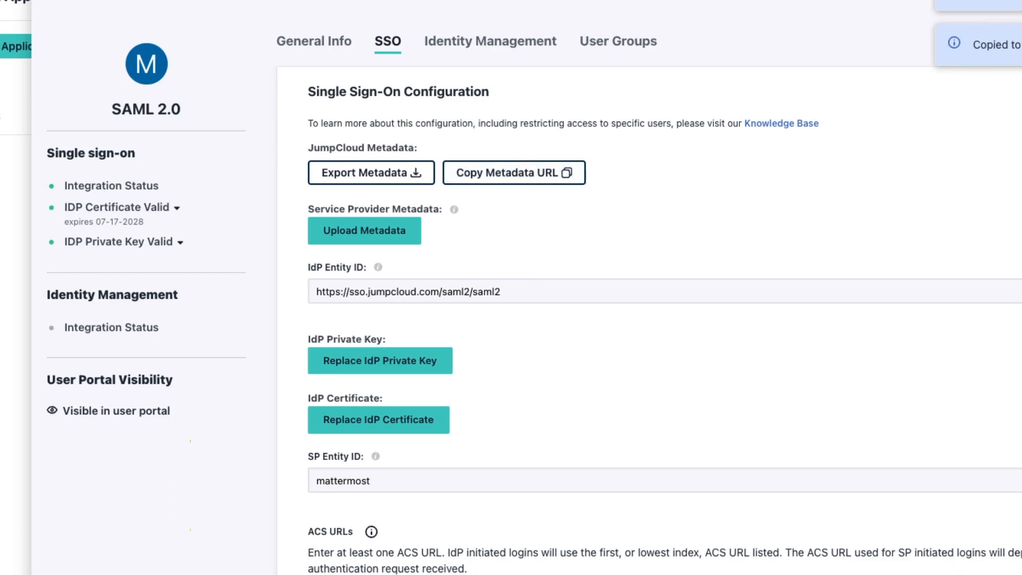
left_click(192, 12)
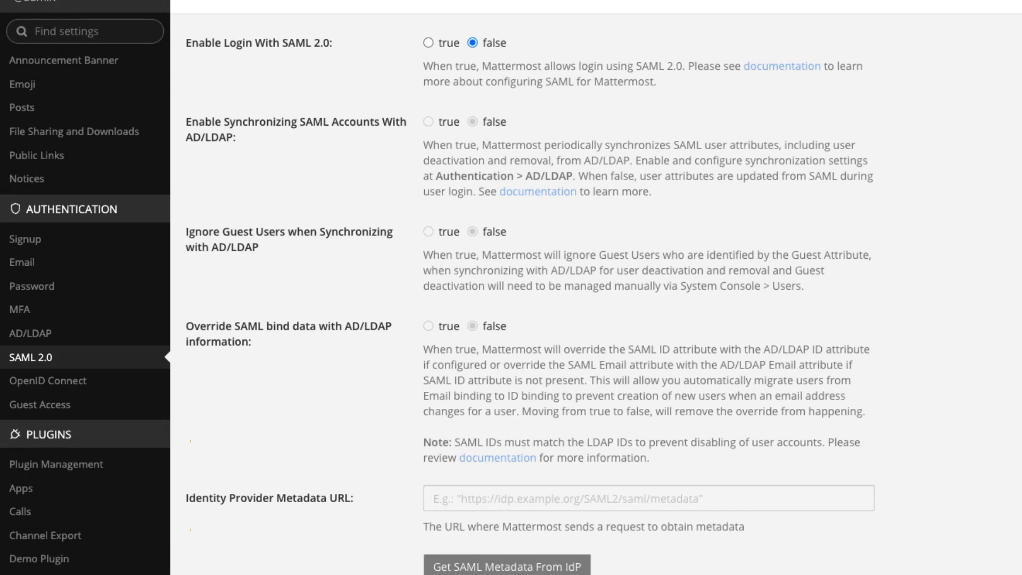
mouse_move(456, 67)
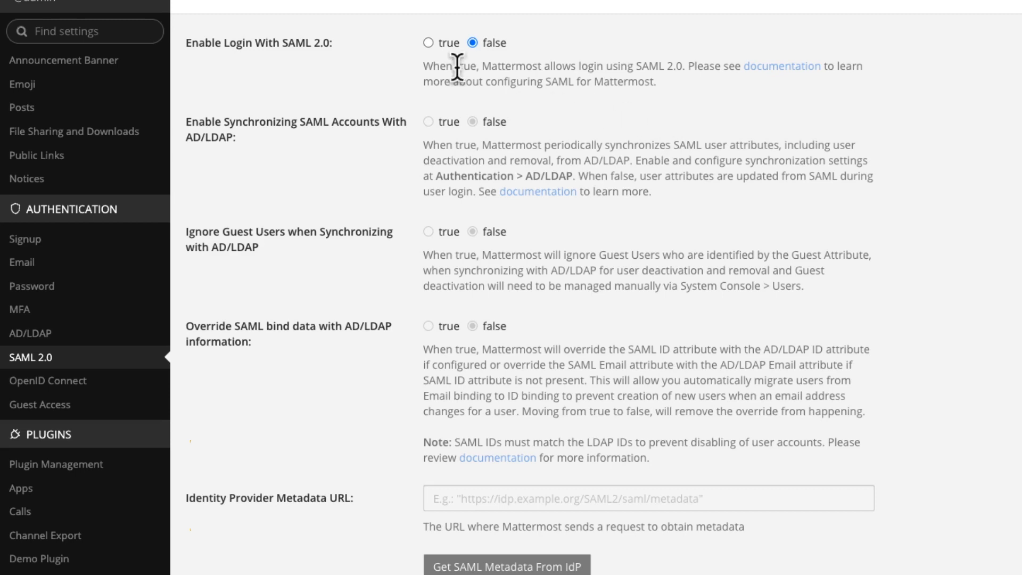
left_click(428, 42)
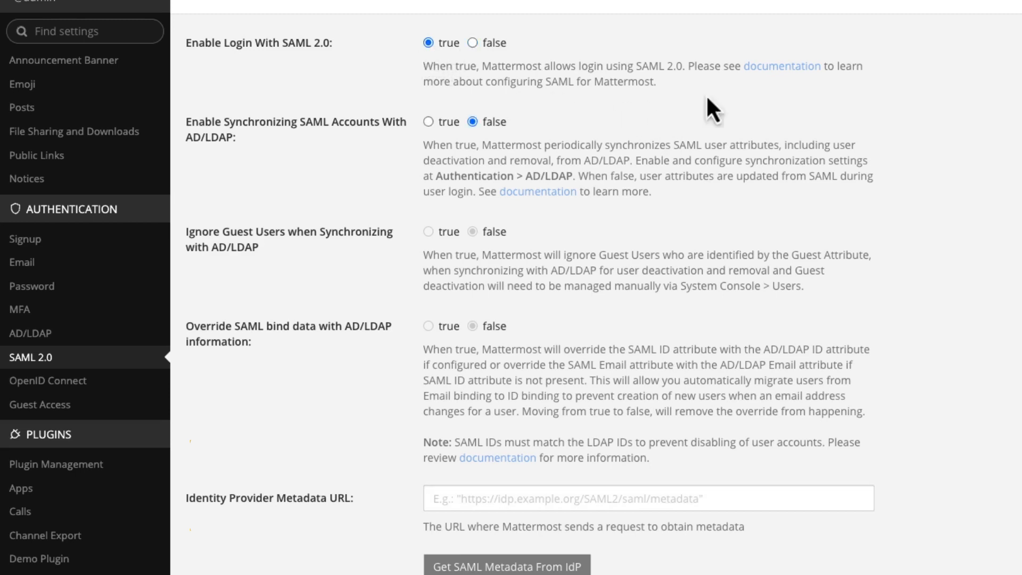
scroll("down", 3)
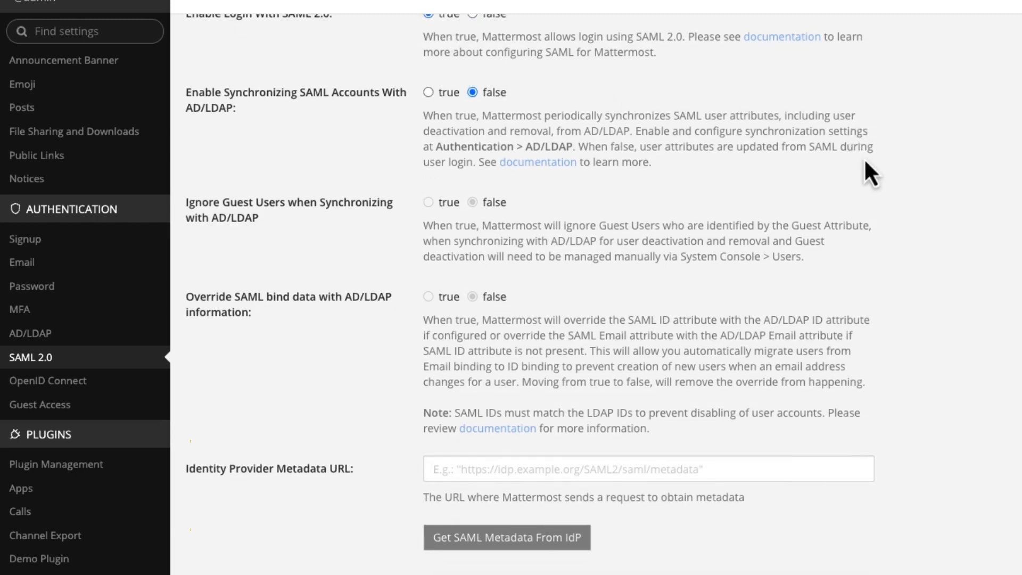
scroll("down", 3)
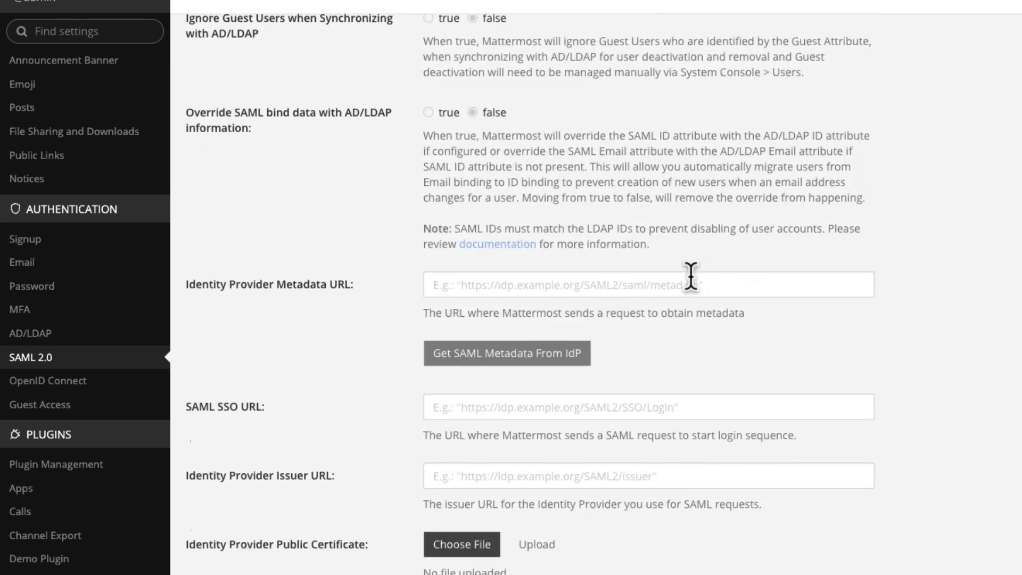
left_click(648, 284)
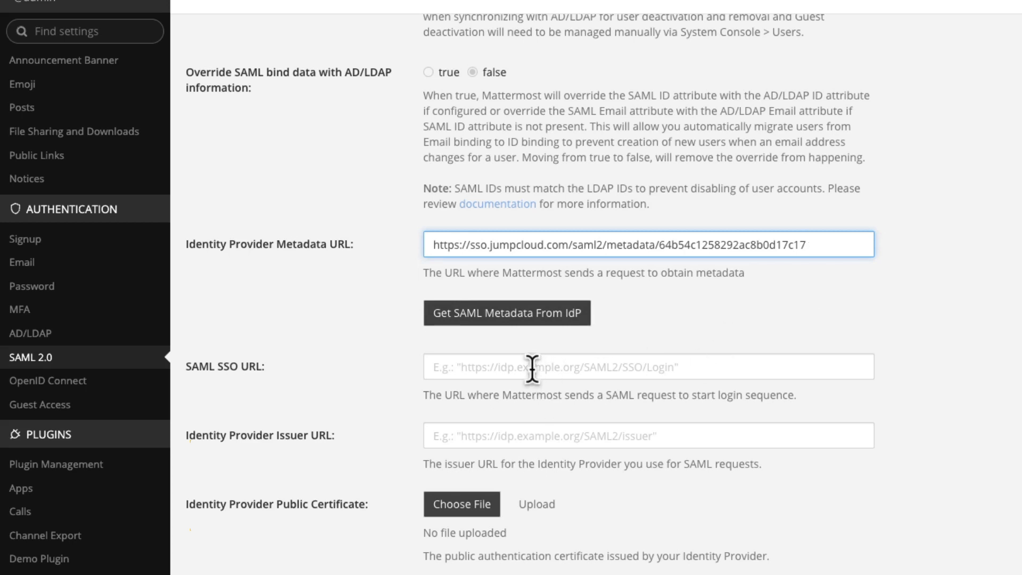
type("https://sso.jumpcloud.com/saml2/saml2")
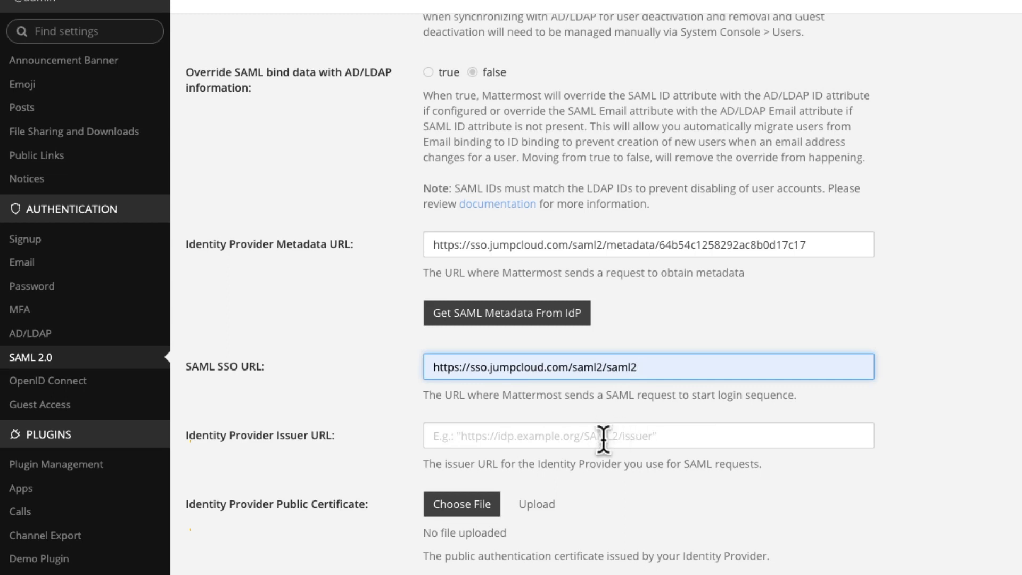
type("https://sso.jumpcloud.com/saml2/saml2")
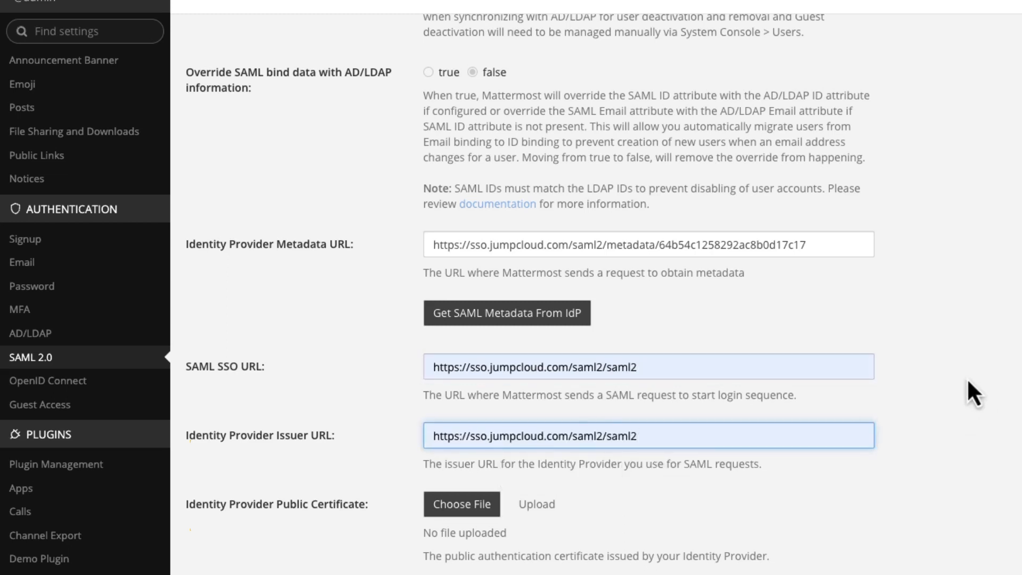
Upload certificate.pem as the Identity Provider Public Certificate.
scroll("down", 3)
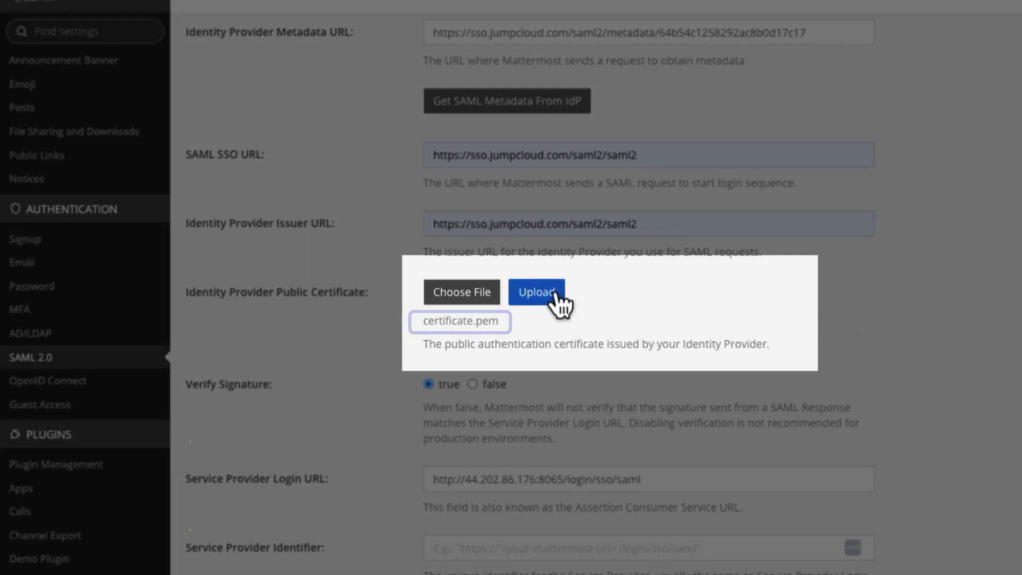
left_click(535, 292)
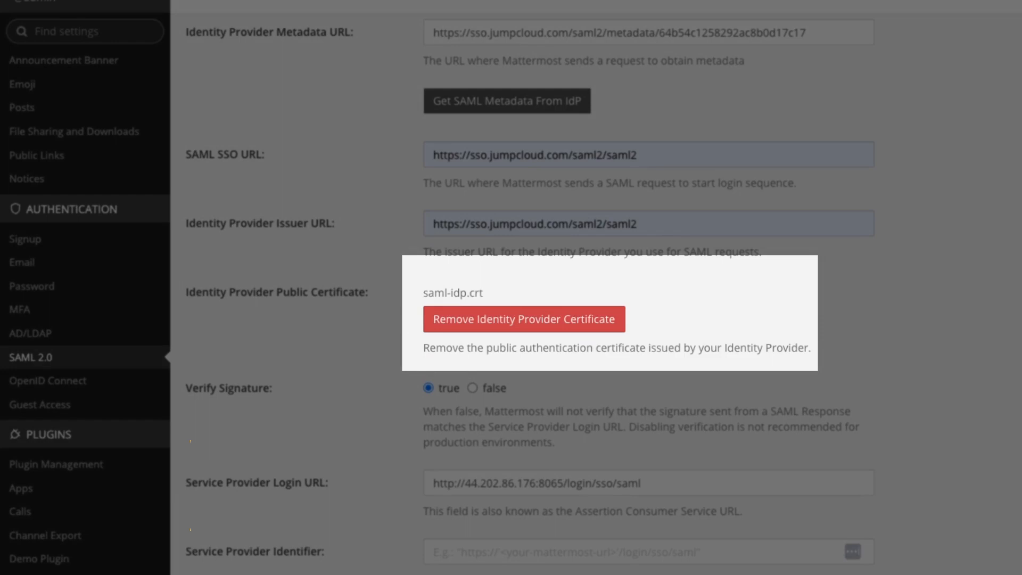
left_click(452, 293)
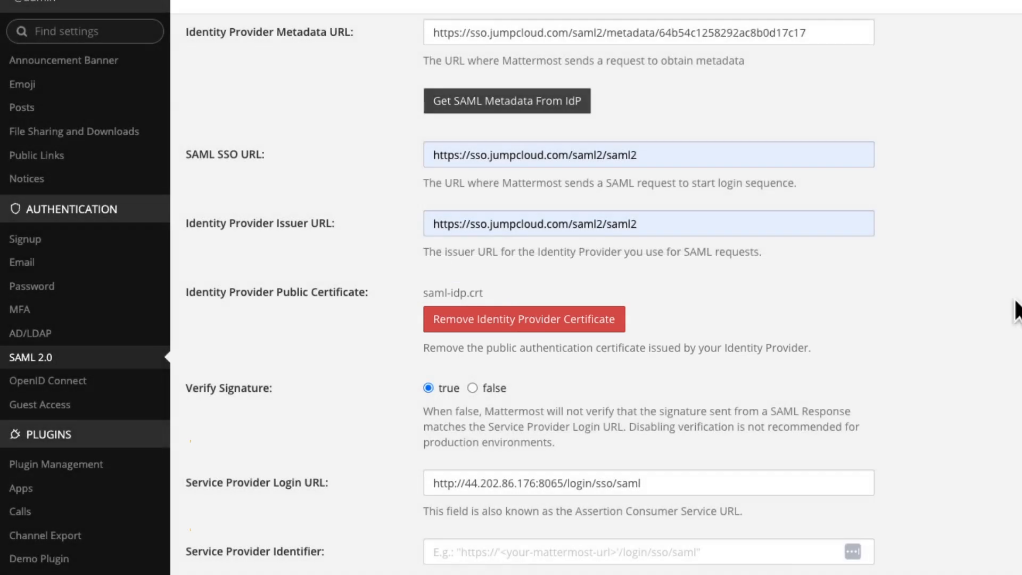
Set Service Provider Identifier to mattermost and Enable Encryption to false.
scroll("down", 3)
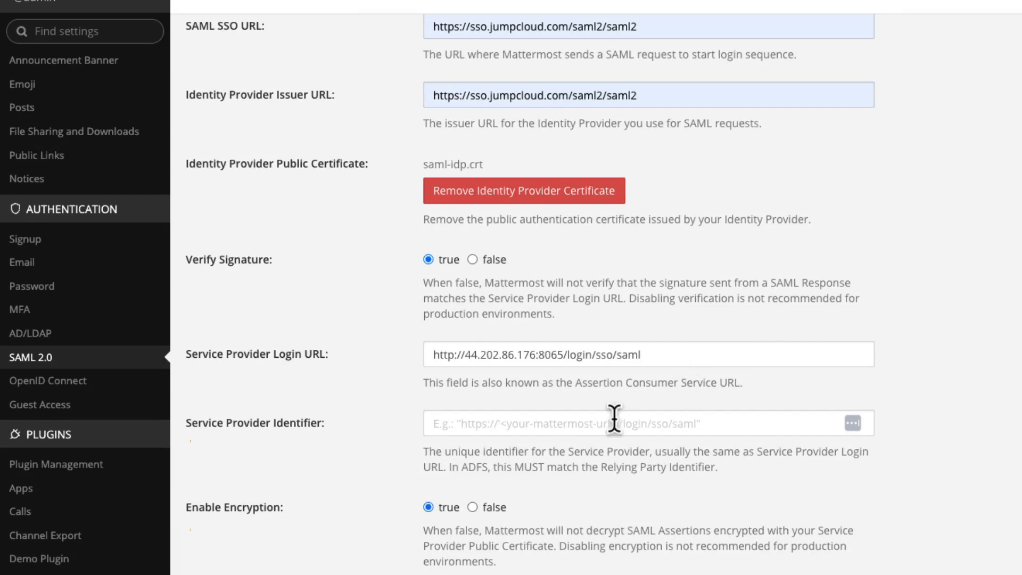
type("mattermost")
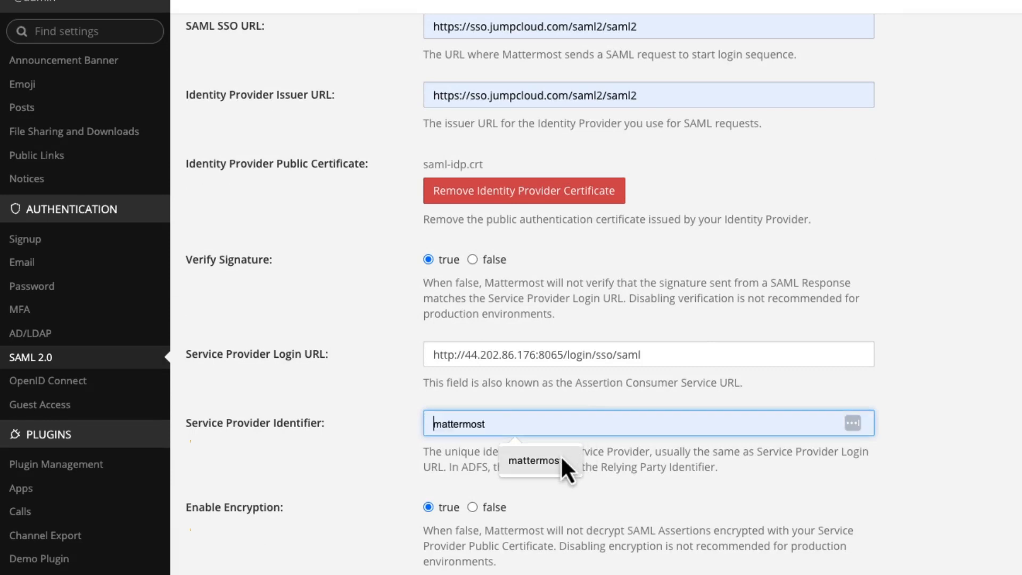
scroll("down", 3)
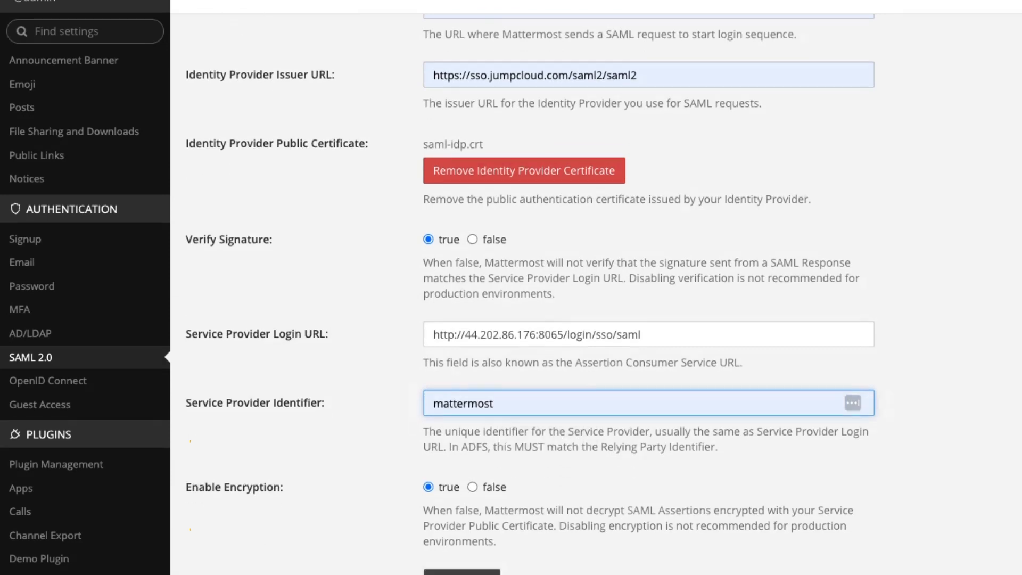
scroll("down", 3)
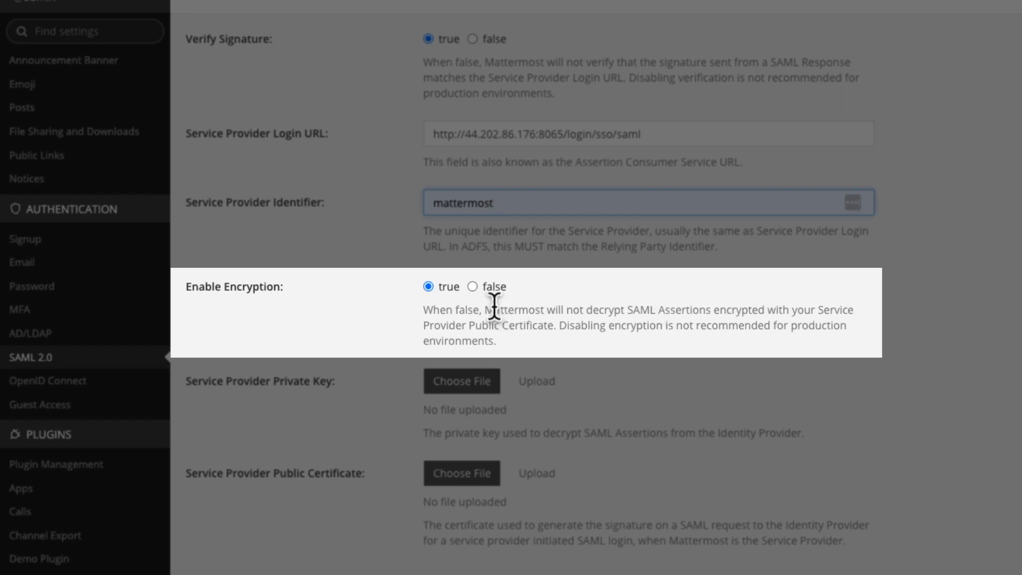
left_click(471, 286)
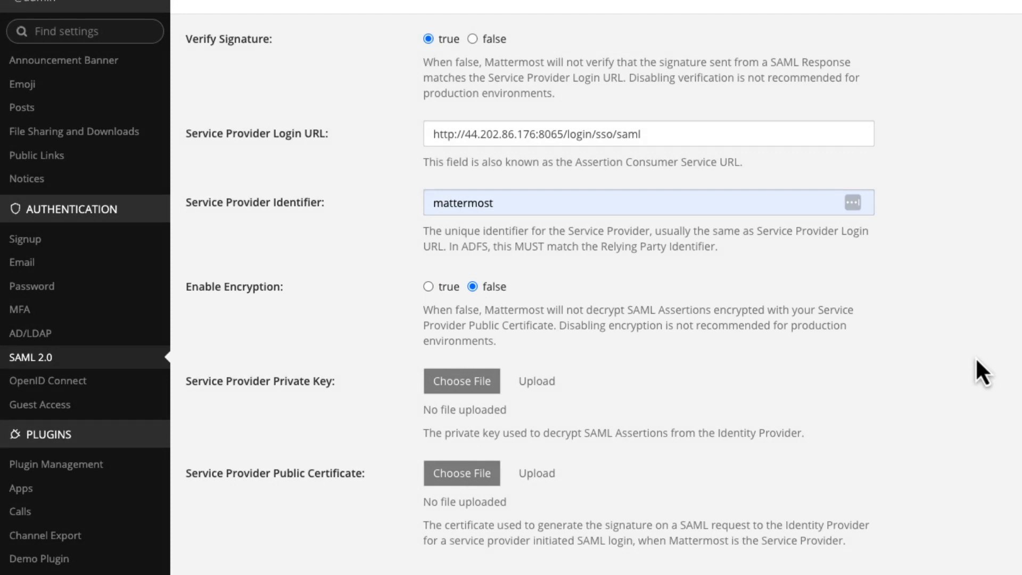
Fill the email attribute with email and the username attribute with username.
scroll("down", 3)
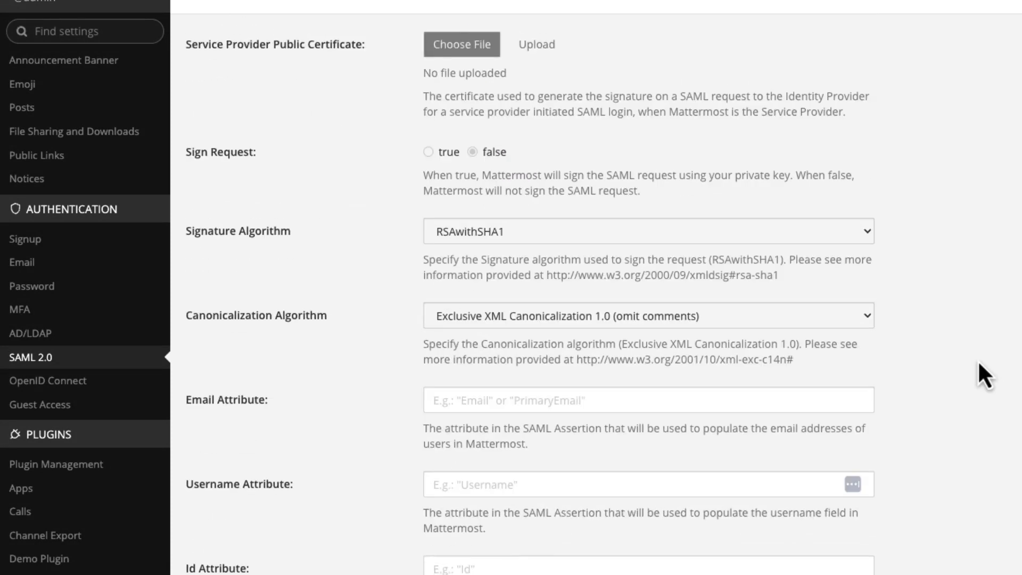
scroll("down", 3)
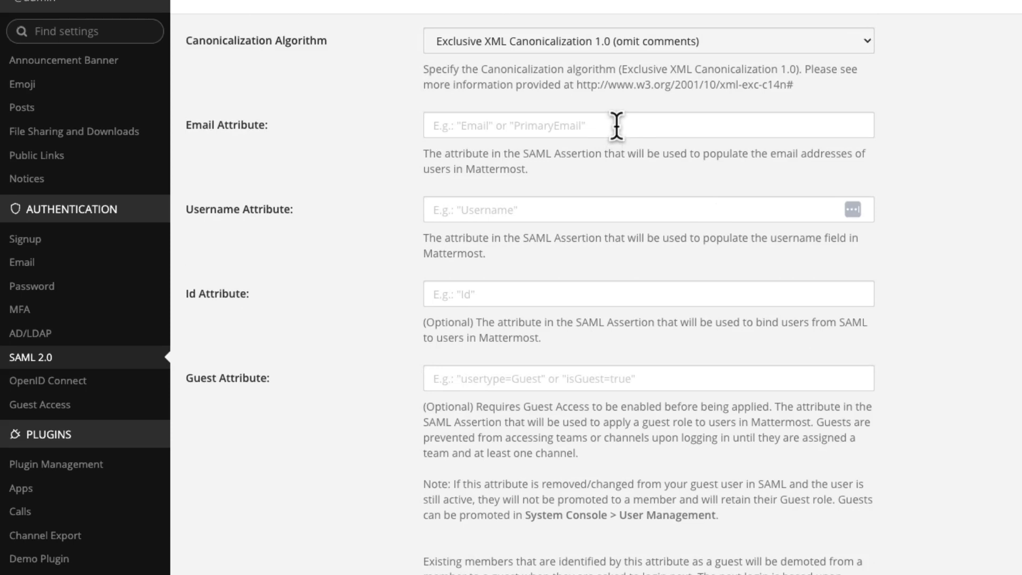
type("email")
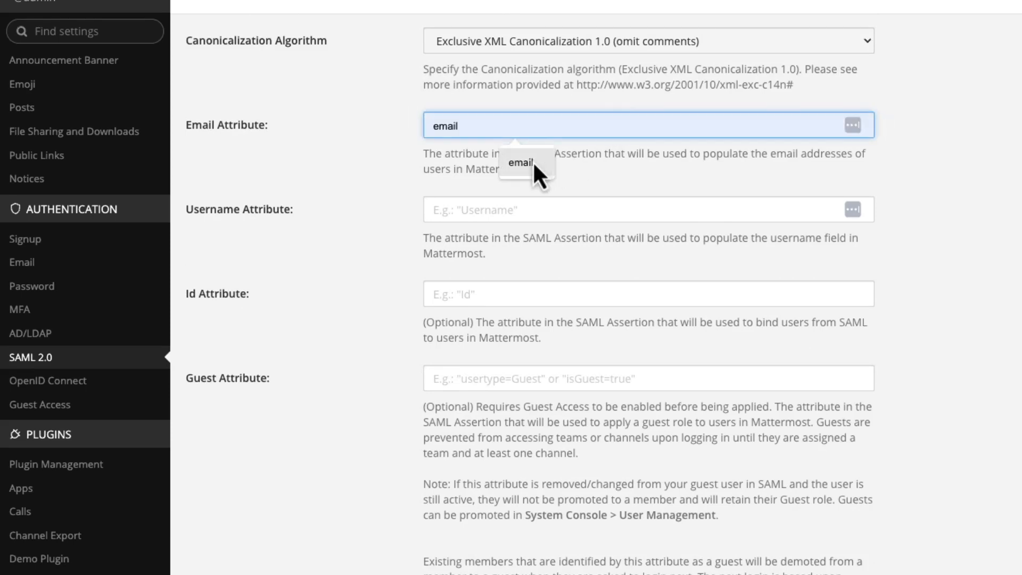
type("username")
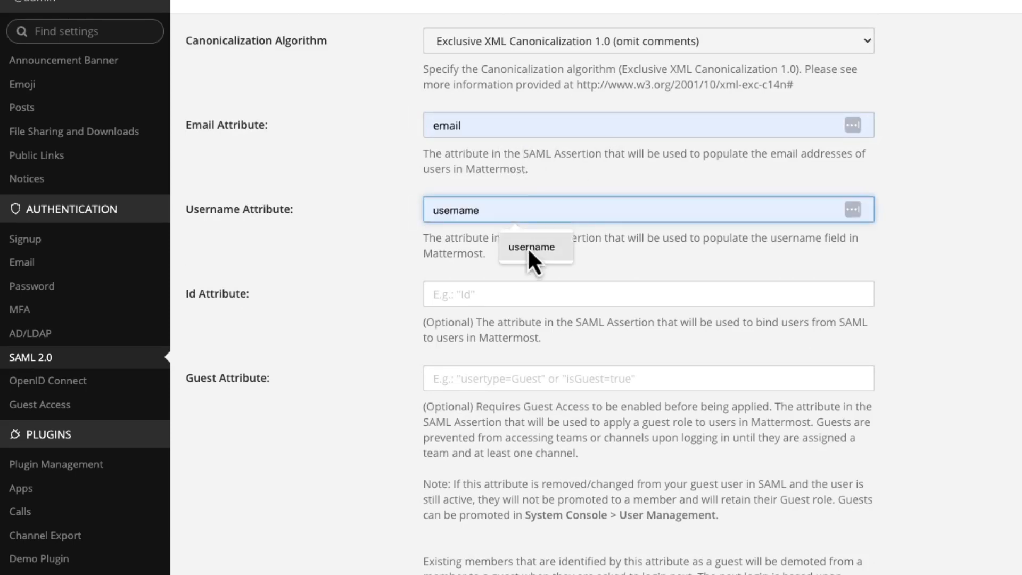
scroll("down", 3)
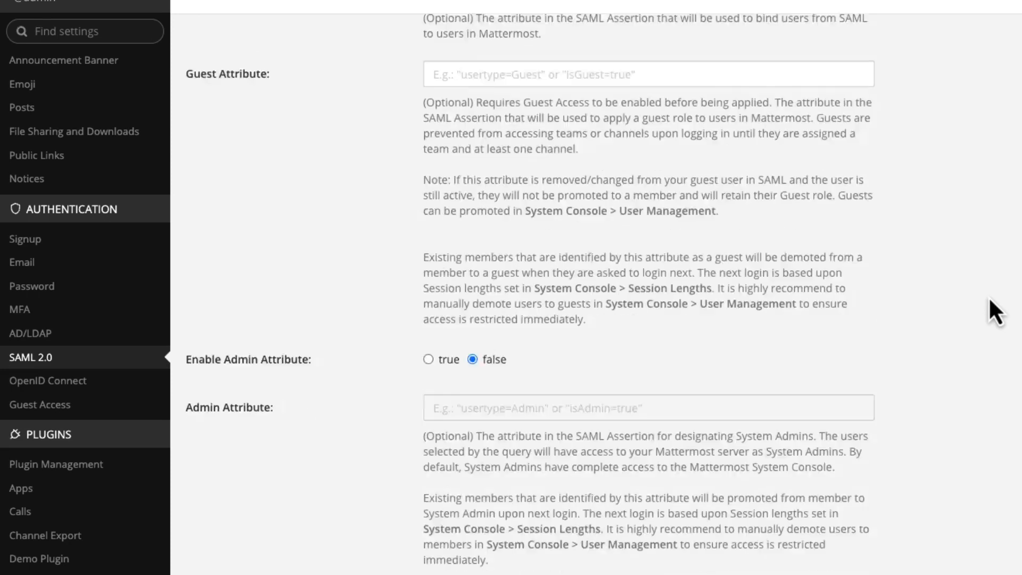
Set Login Button Text to 'SAML - Jumpcloud' and save the SAML settings.
scroll("down", 3)
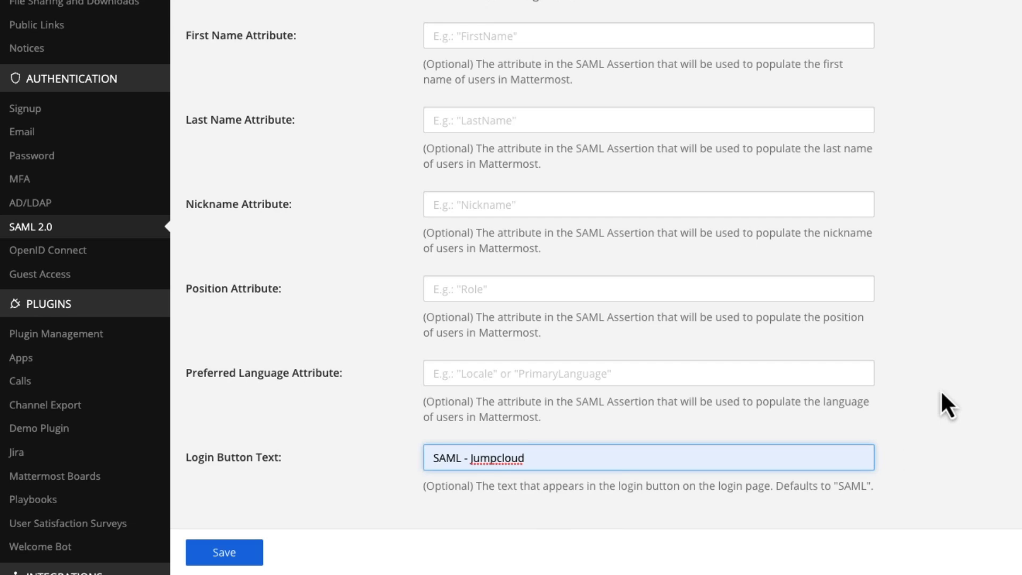
mouse_move(253, 515)
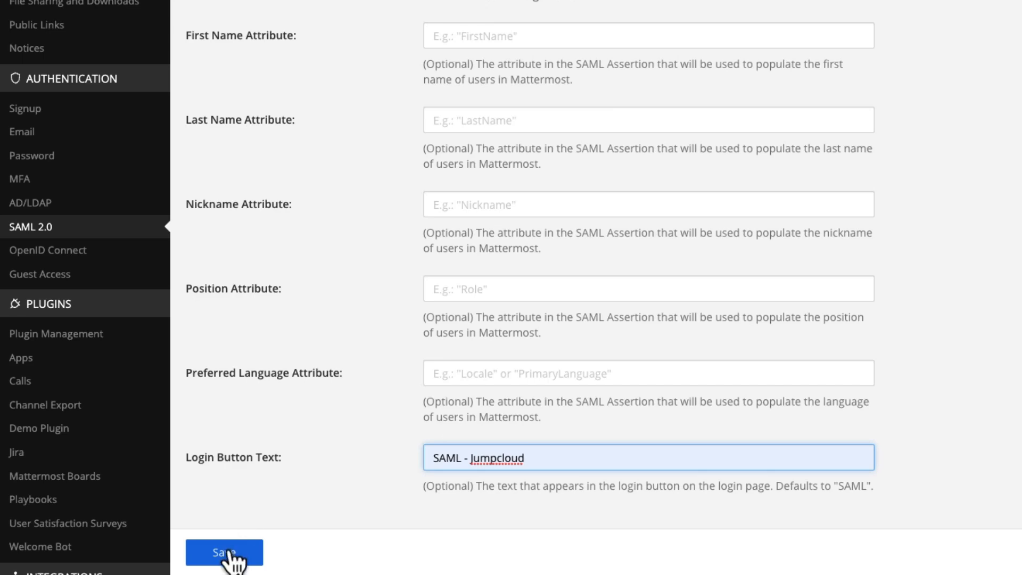
left_click(225, 553)
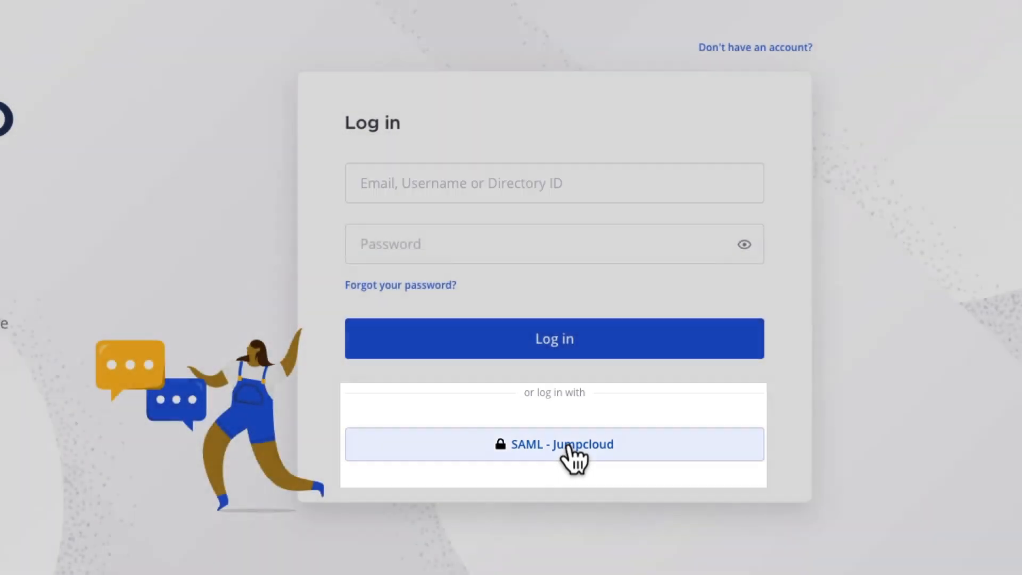
left_click(553, 444)
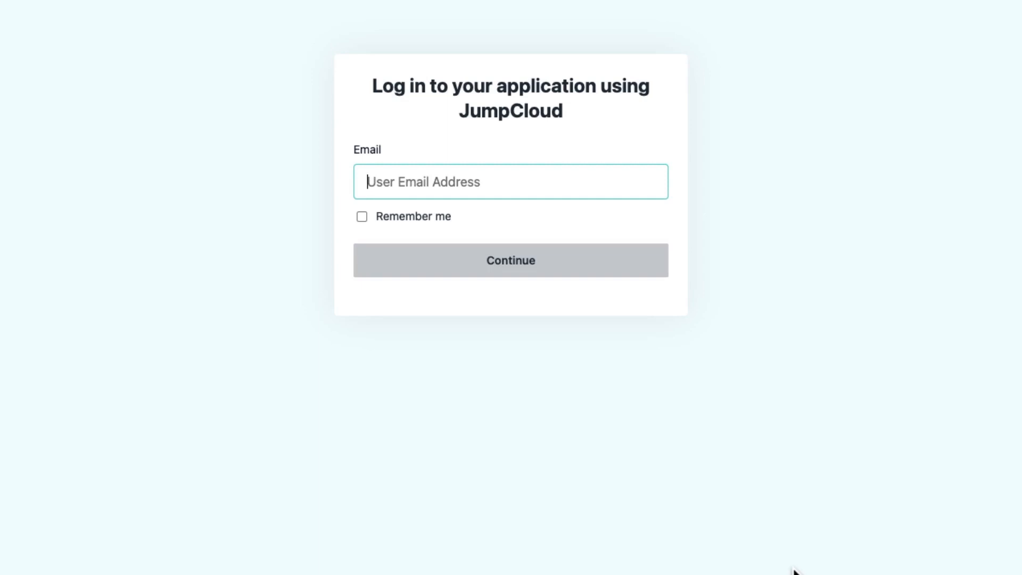
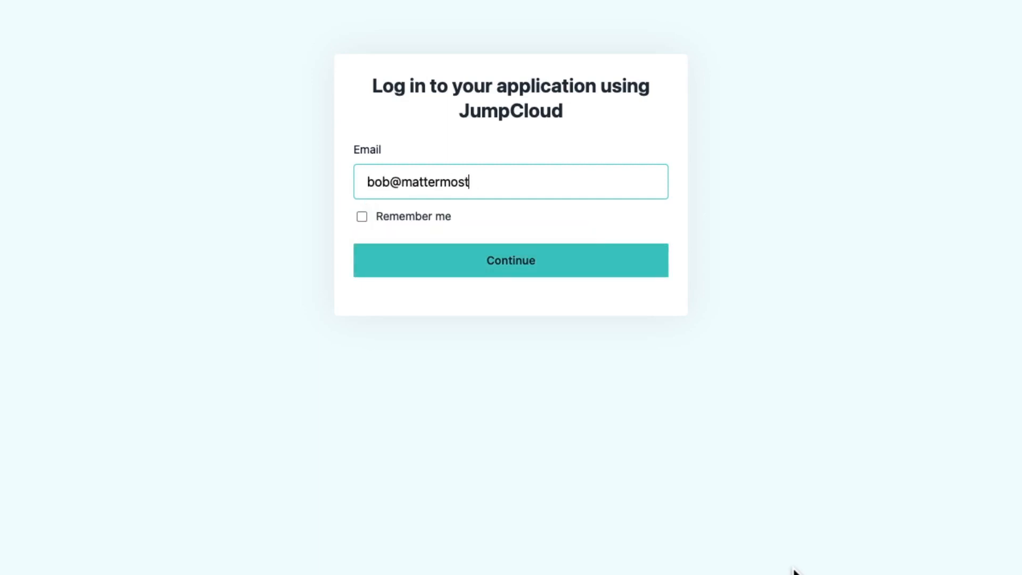
left_click(510, 259)
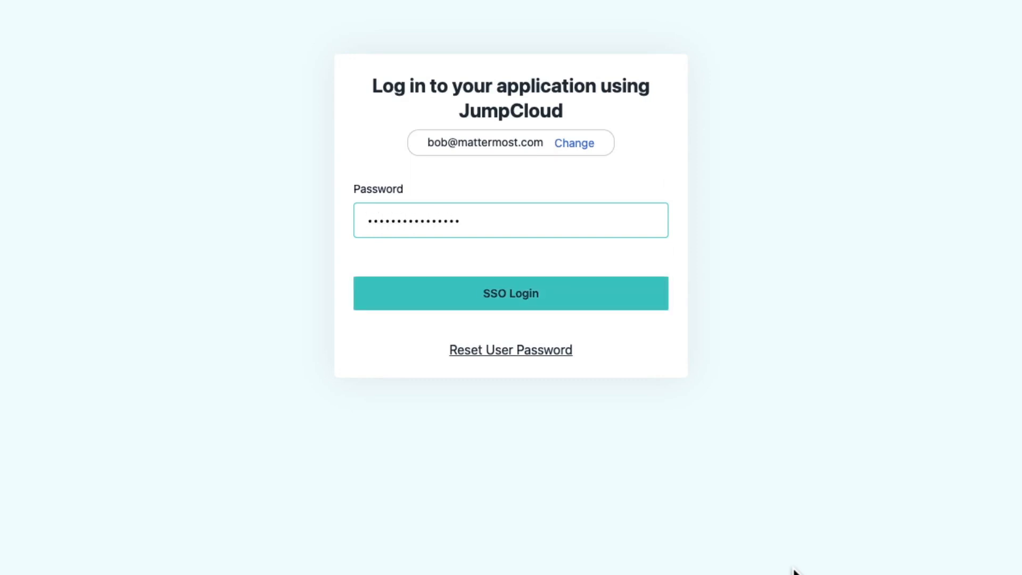
left_click(510, 293)
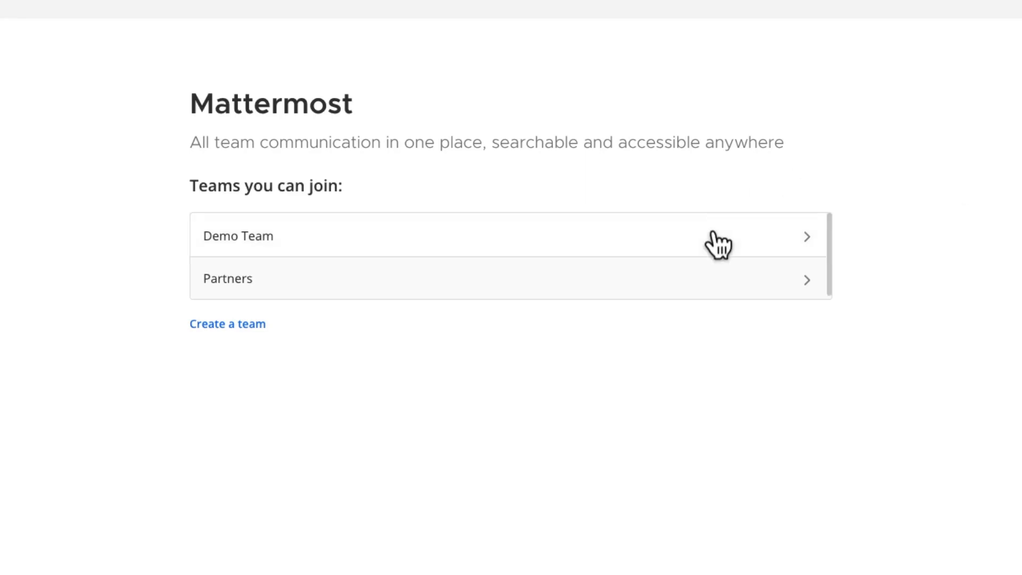
Join Demo Team and dismiss the welcome tips to land in Town Square.
left_click(237, 235)
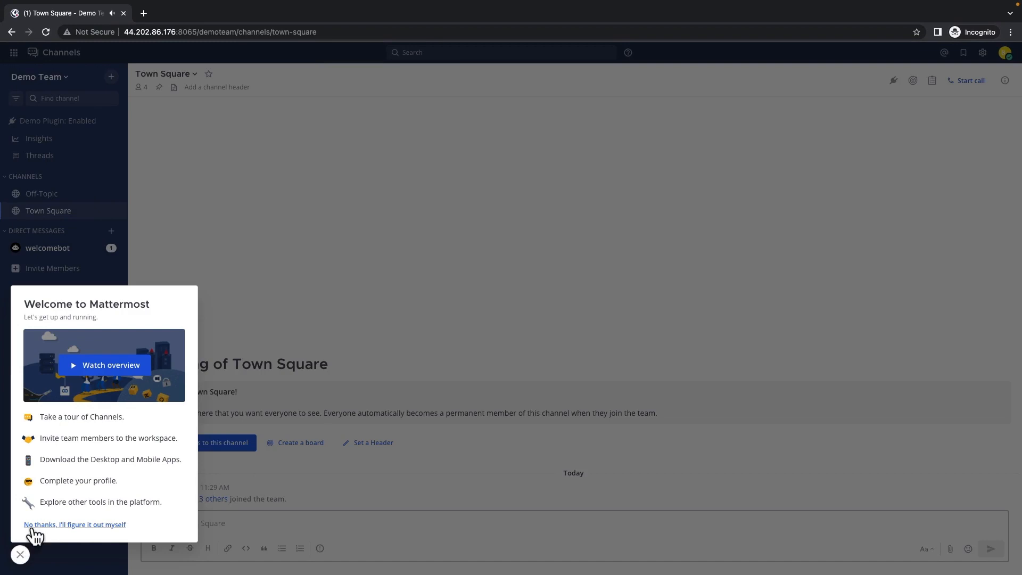
left_click(75, 524)
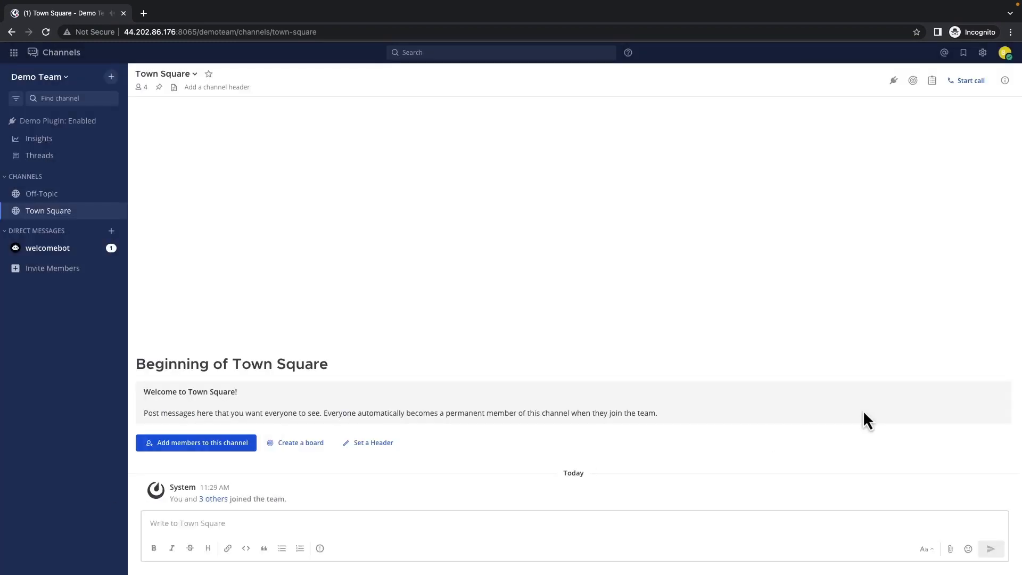